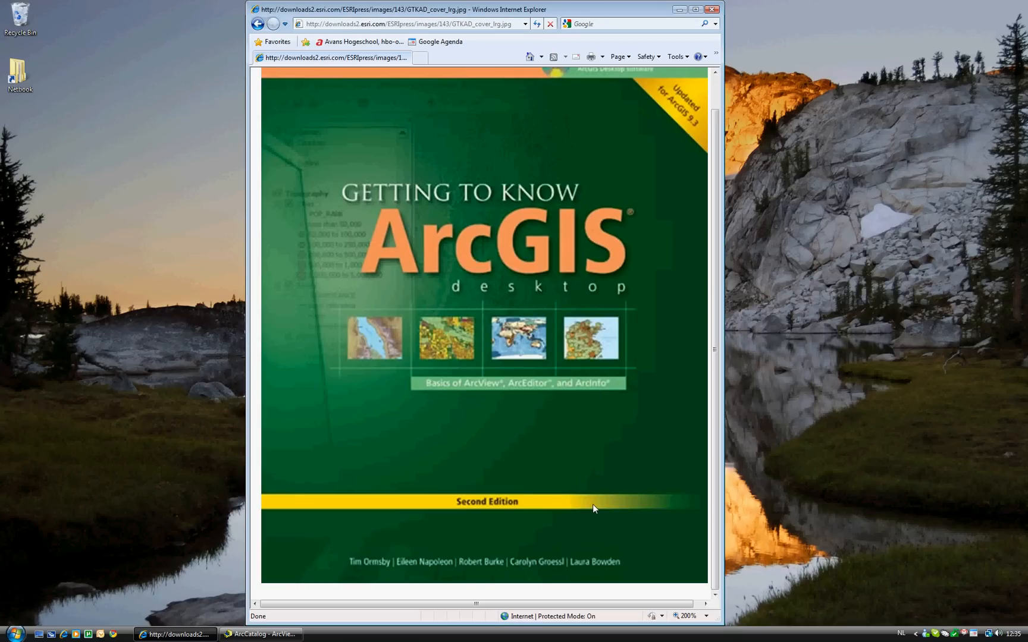
{"action": "mouse_move", "coordinate": [759, 234]}
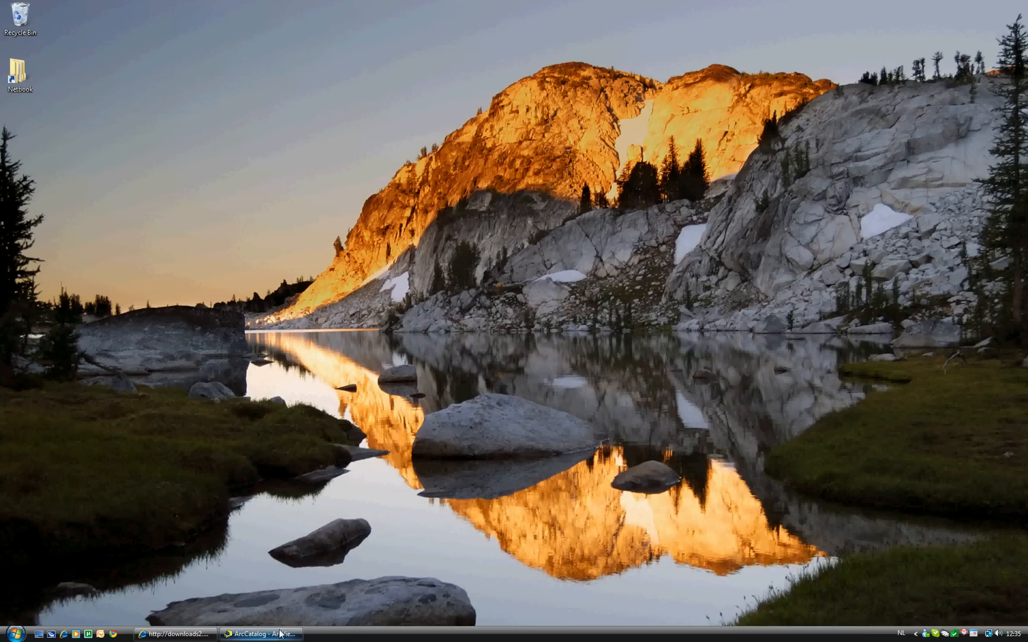
- Bring ArcCatalog back on screen, browsing the Start menu's program list and dismissing it
{"action": "left_click", "coordinate": [260, 634]}
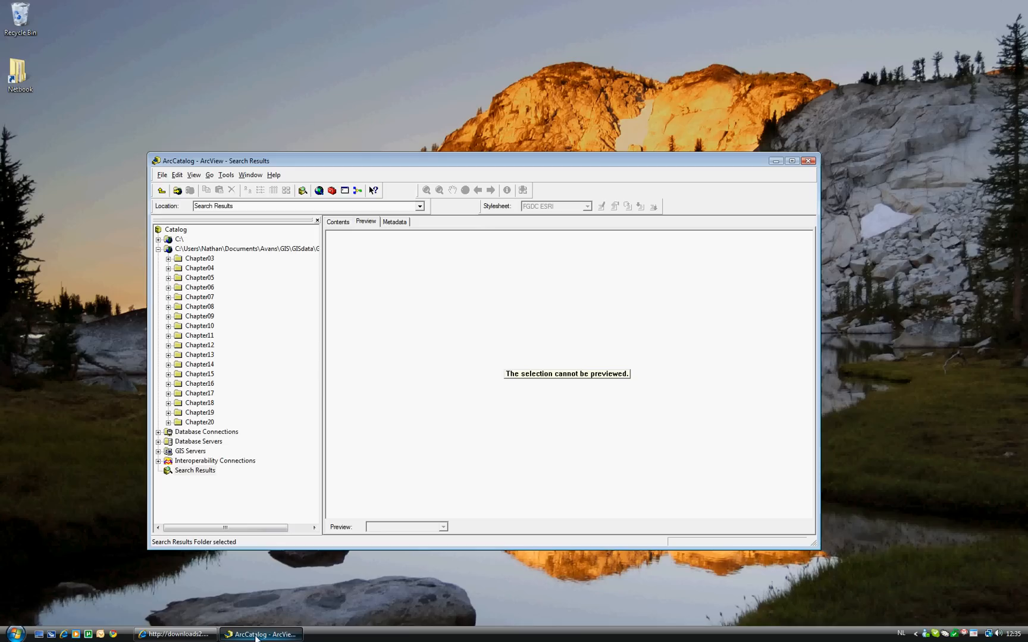
{"action": "left_click", "coordinate": [226, 206]}
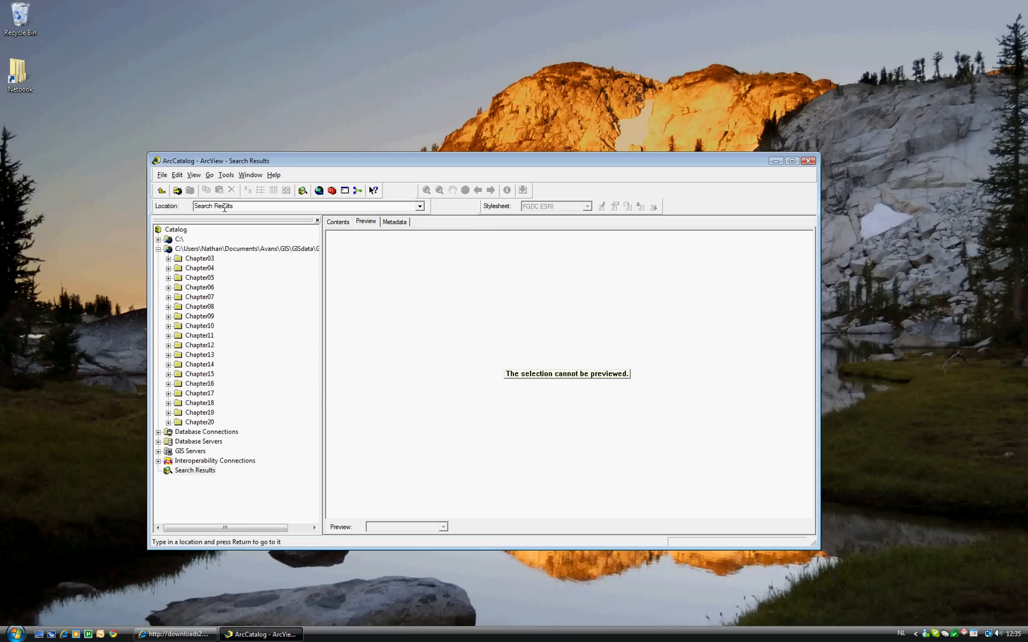
{"action": "mouse_move", "coordinate": [458, 414]}
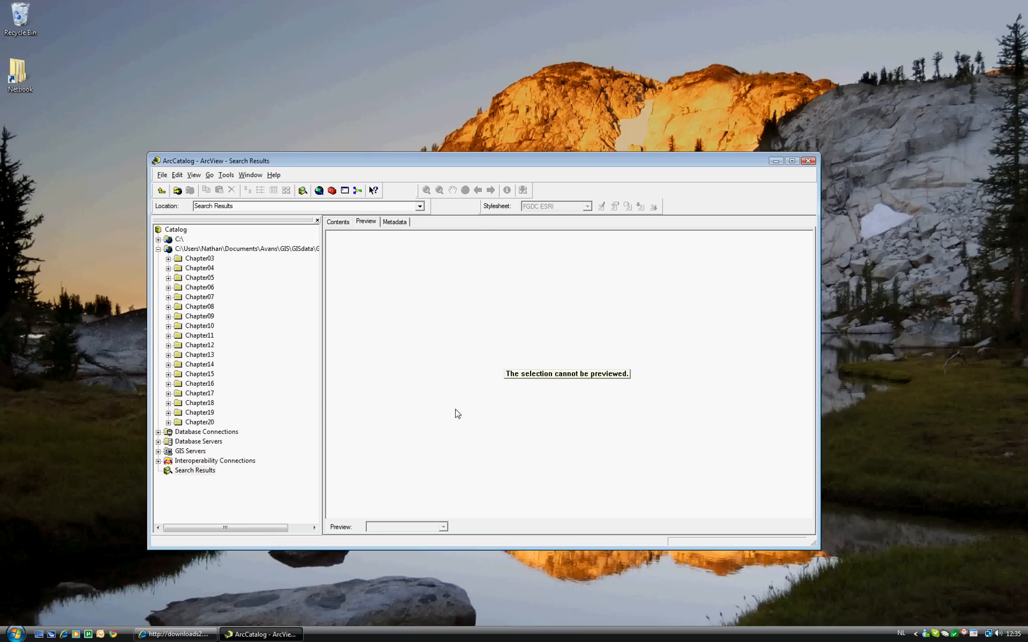
{"action": "left_click", "coordinate": [15, 632]}
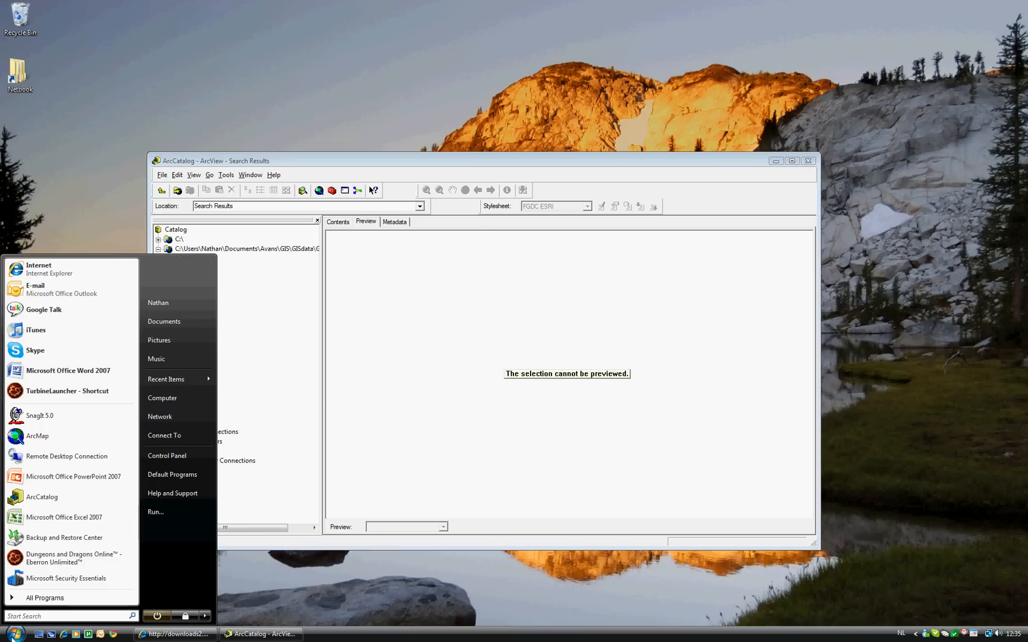
{"action": "left_click", "coordinate": [44, 599]}
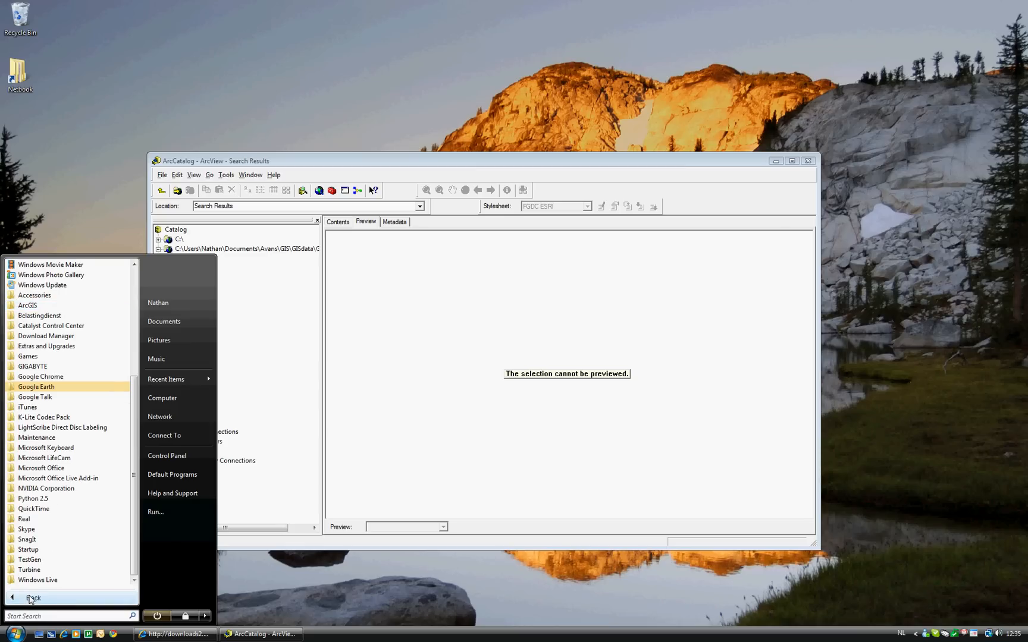
{"action": "left_click", "coordinate": [27, 304]}
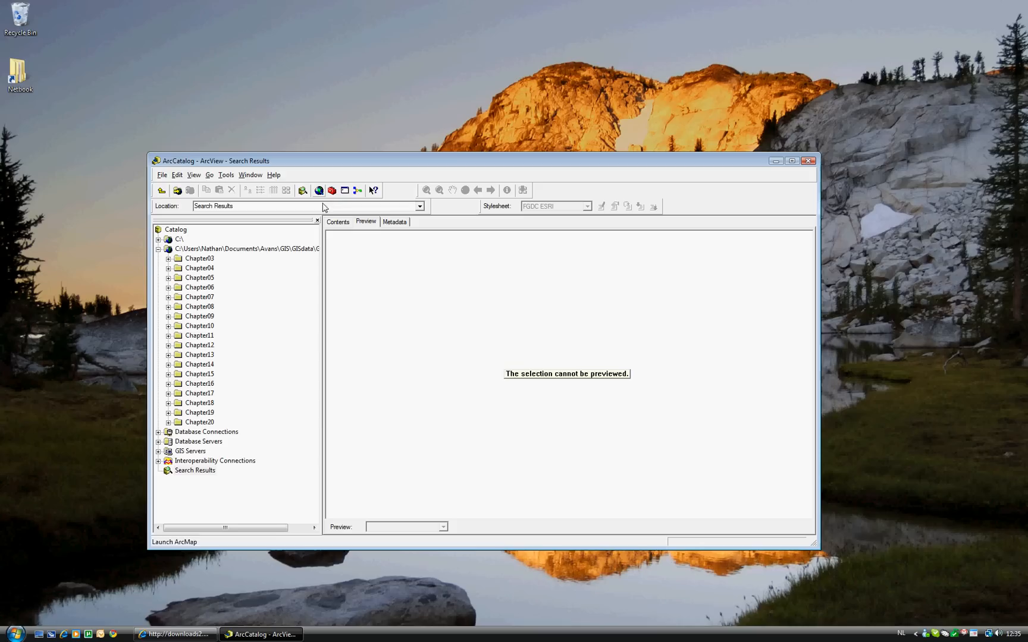
{"action": "mouse_move", "coordinate": [304, 478]}
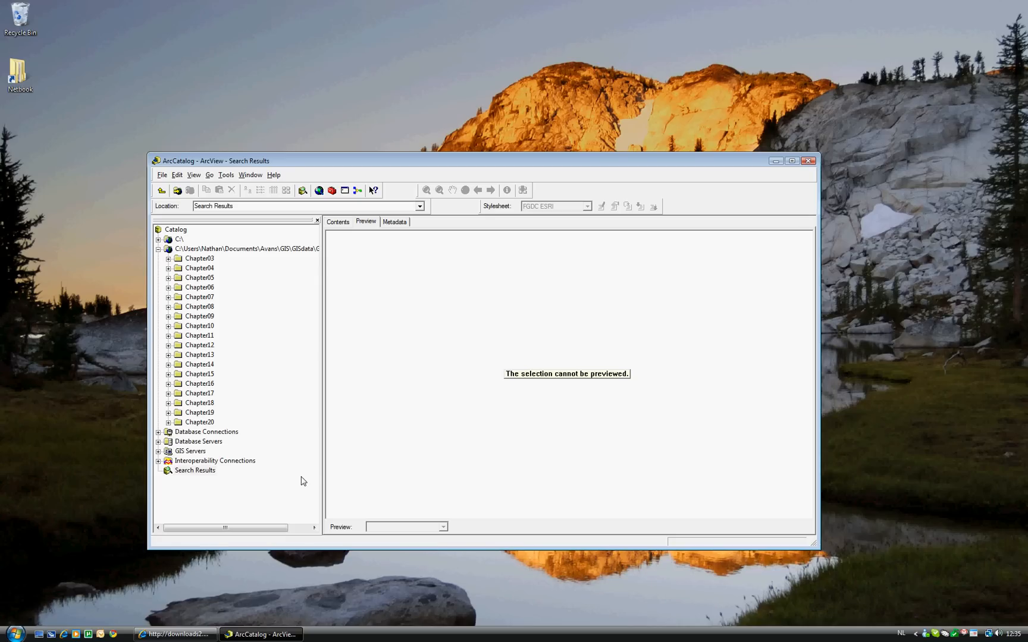
- Make Search Results the current catalog location with the Chapter03 folder collapsed
{"action": "left_click", "coordinate": [169, 258]}
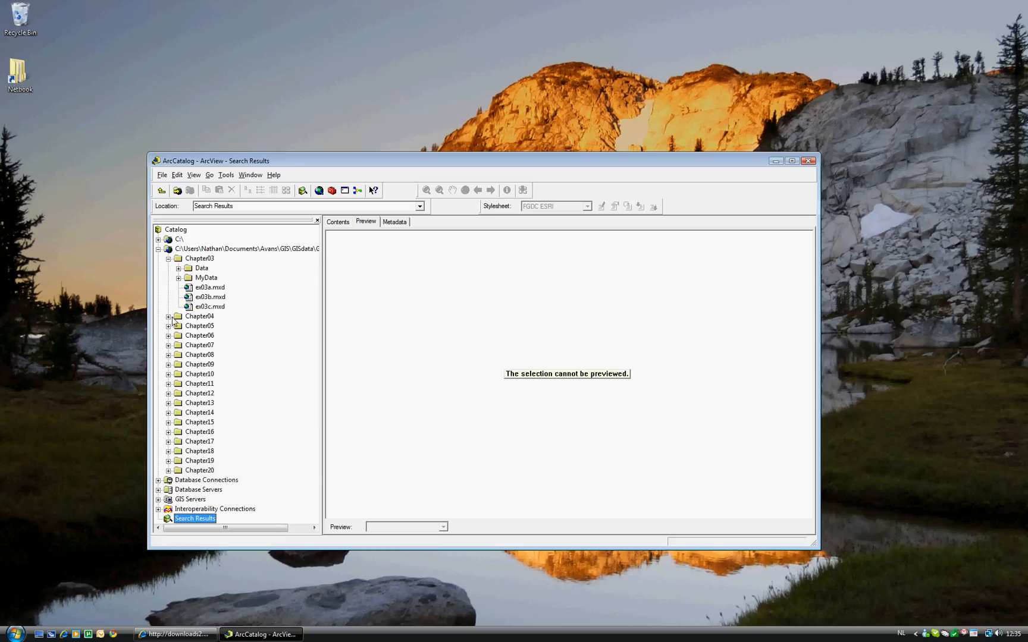
{"action": "left_click", "coordinate": [169, 268]}
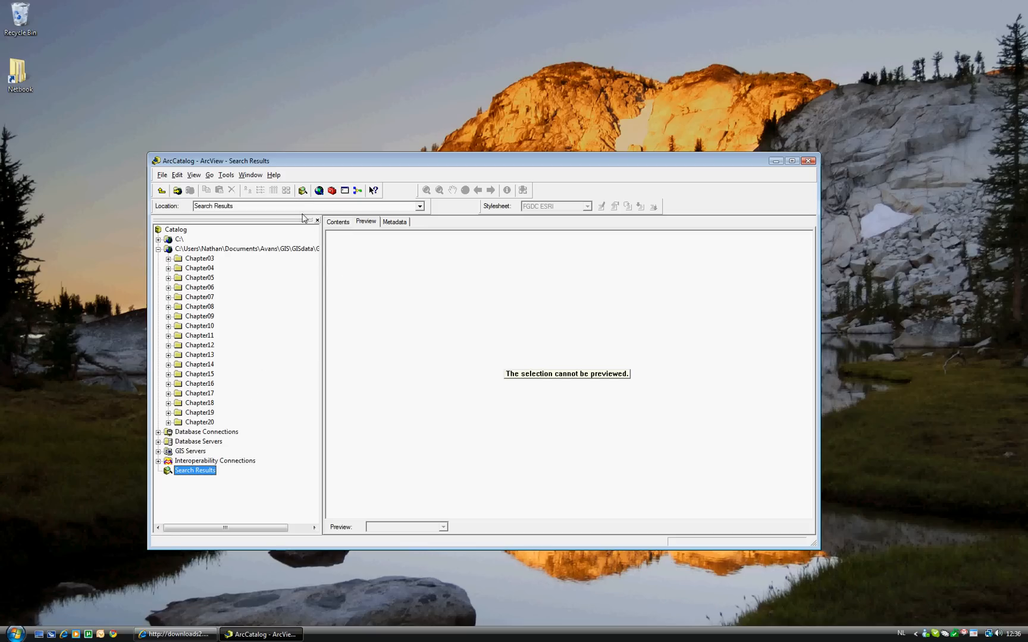
{"action": "mouse_move", "coordinate": [302, 190]}
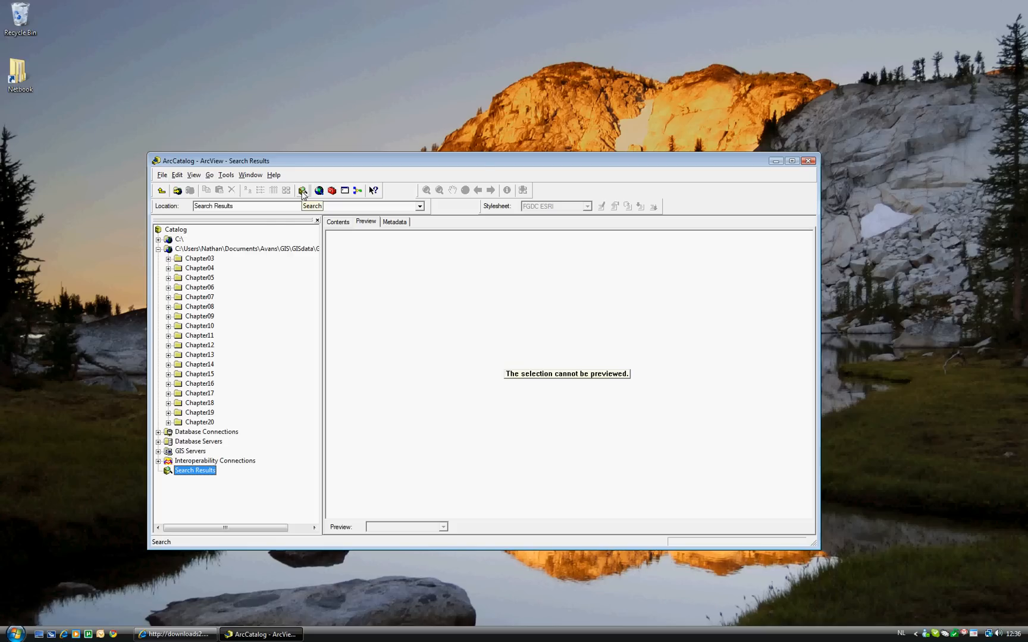
- Start a catalog search by name and location, saving it as Earhart instead of test
{"action": "left_click", "coordinate": [312, 206]}
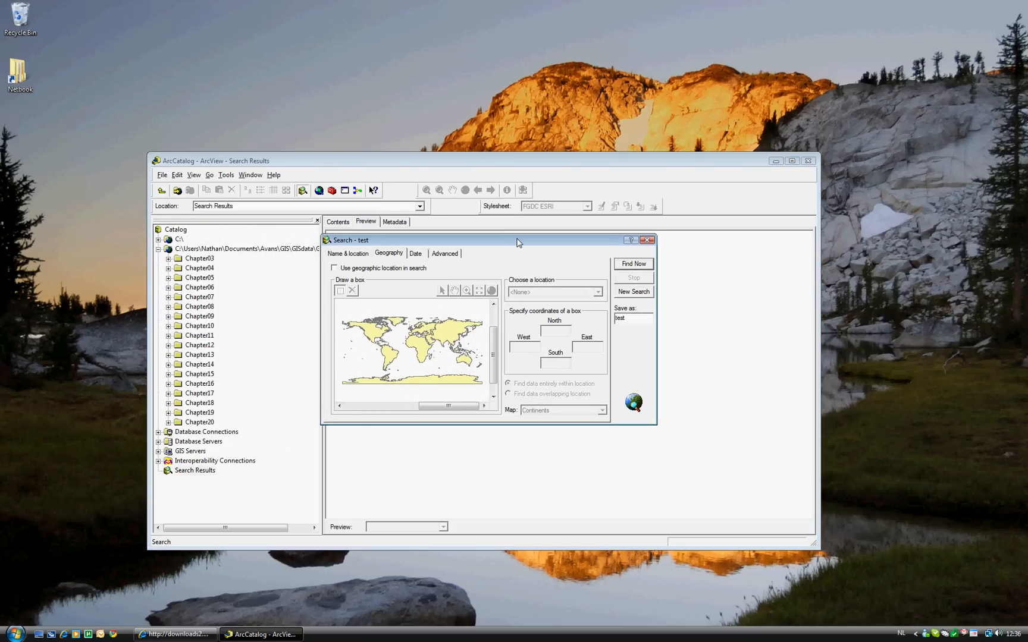
{"action": "left_click", "coordinate": [348, 254]}
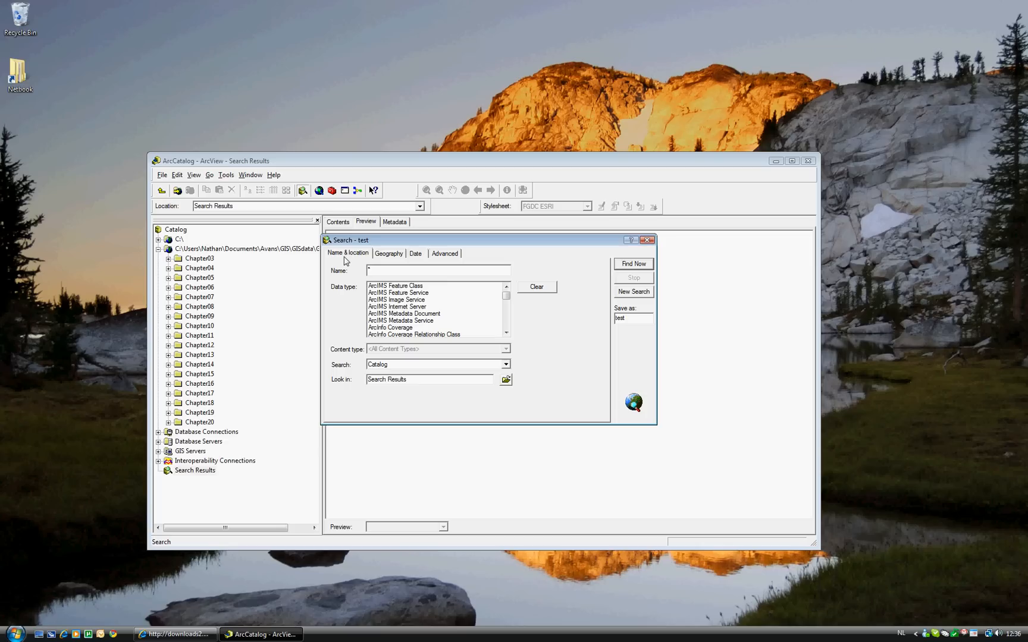
{"action": "mouse_move", "coordinate": [629, 345]}
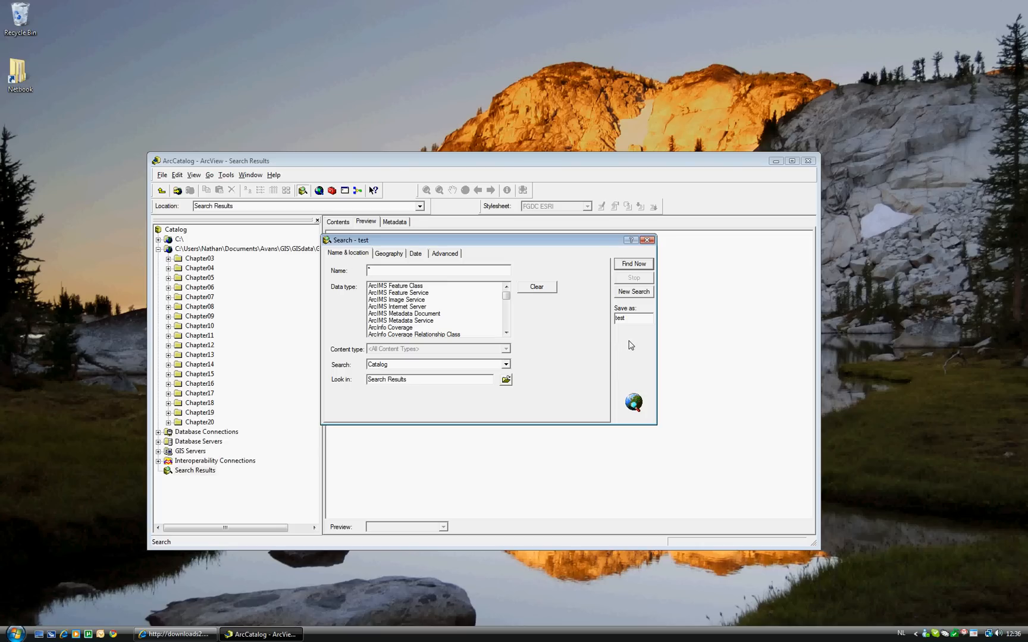
{"action": "double_click", "coordinate": [620, 318]}
{"action": "type", "text": "Earhart"}
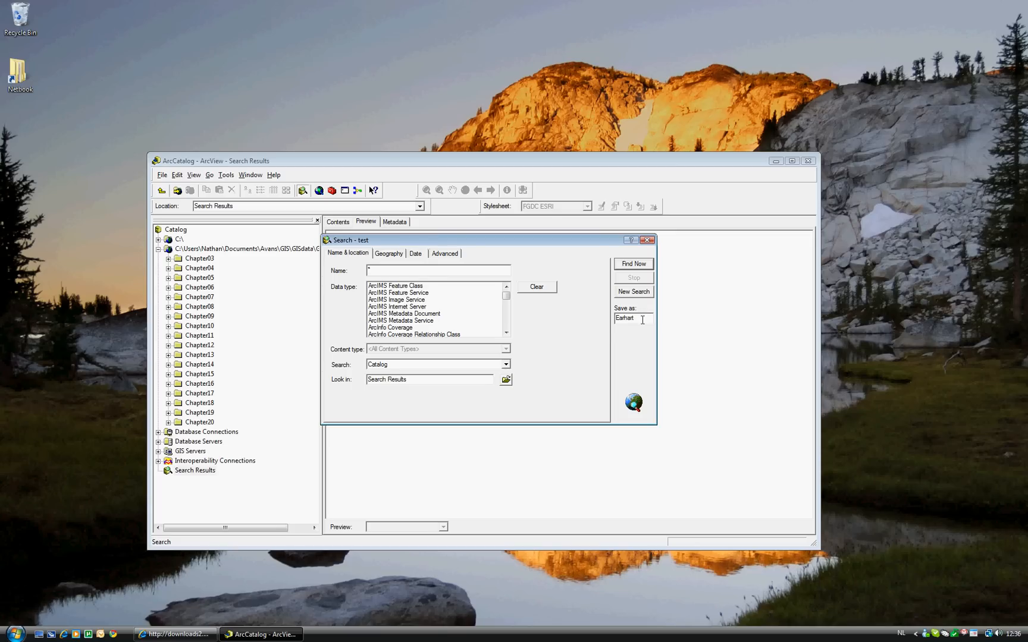
{"action": "mouse_move", "coordinate": [487, 341]}
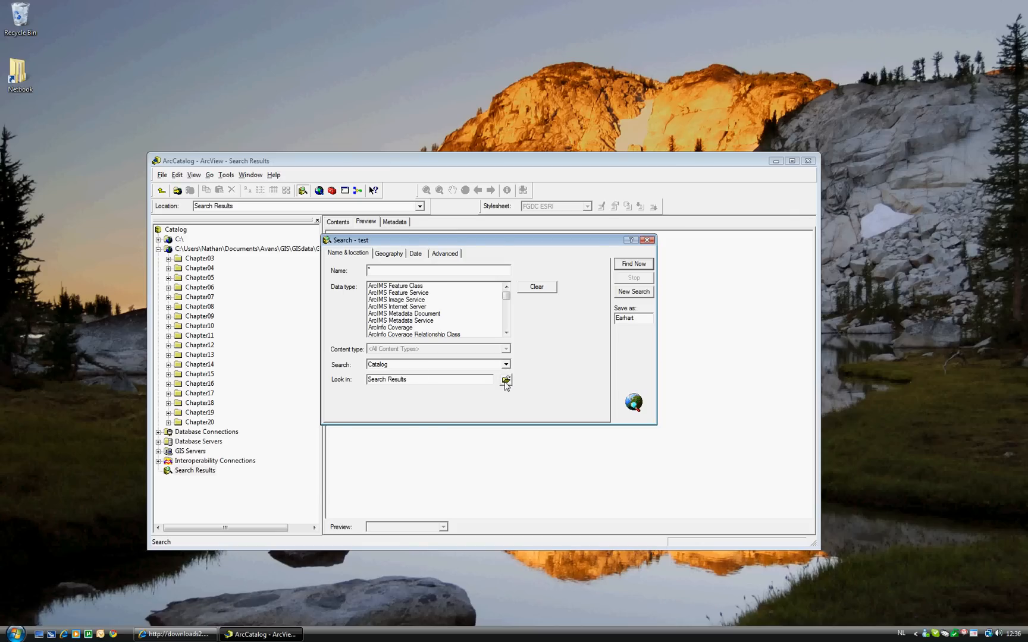
- Set the Earhart search to look in the Chapter04 data folder
{"action": "left_click", "coordinate": [506, 379]}
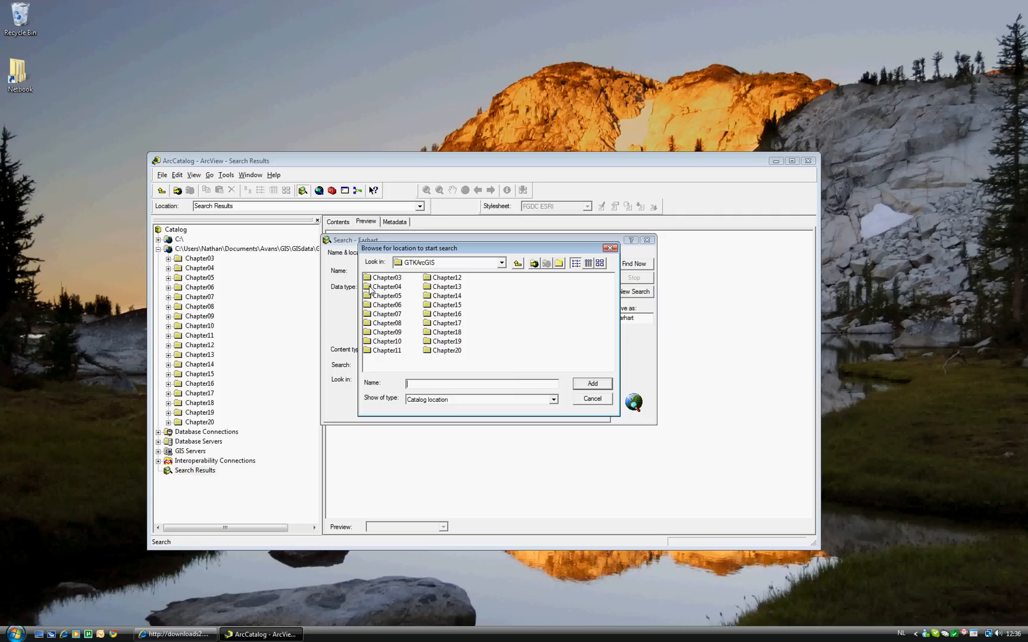
{"action": "left_click", "coordinate": [386, 287]}
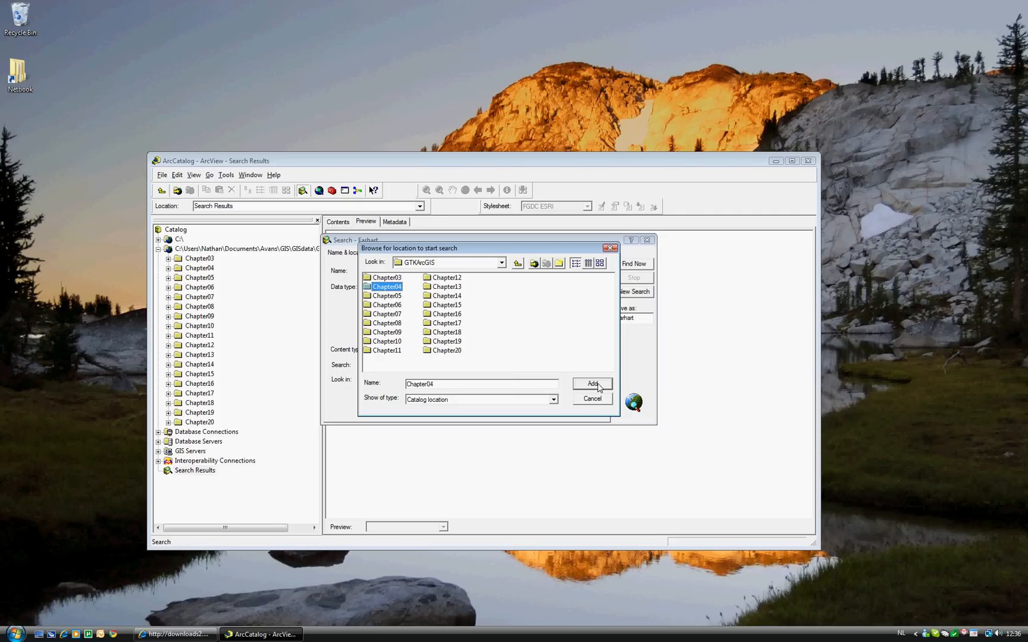
{"action": "left_click", "coordinate": [593, 383]}
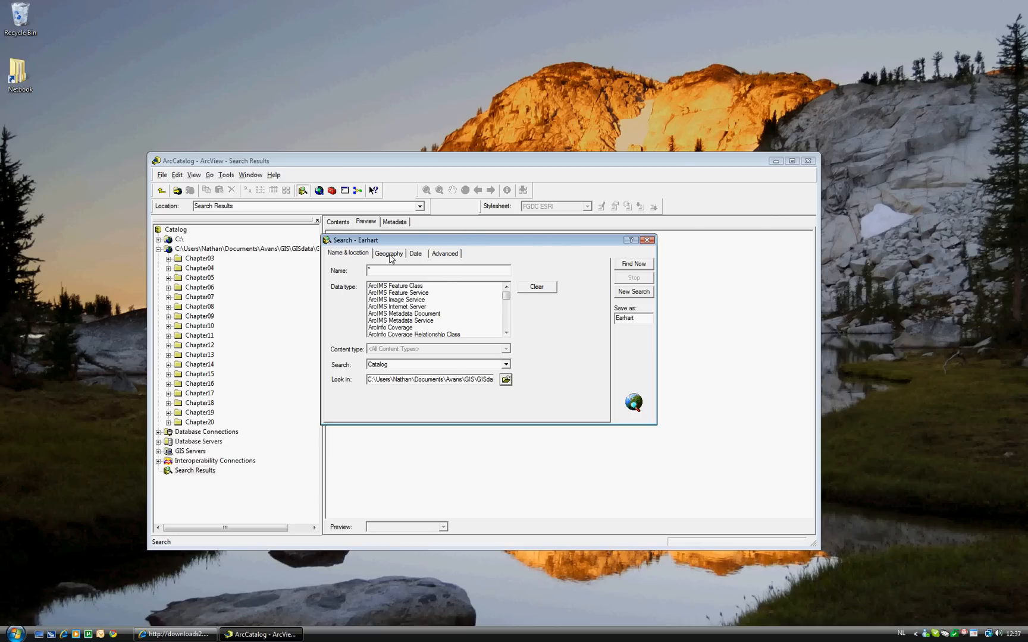
- Restrict the search geographically to Oceania East on the Continents map, finding overlapping data
{"action": "left_click", "coordinate": [387, 253]}
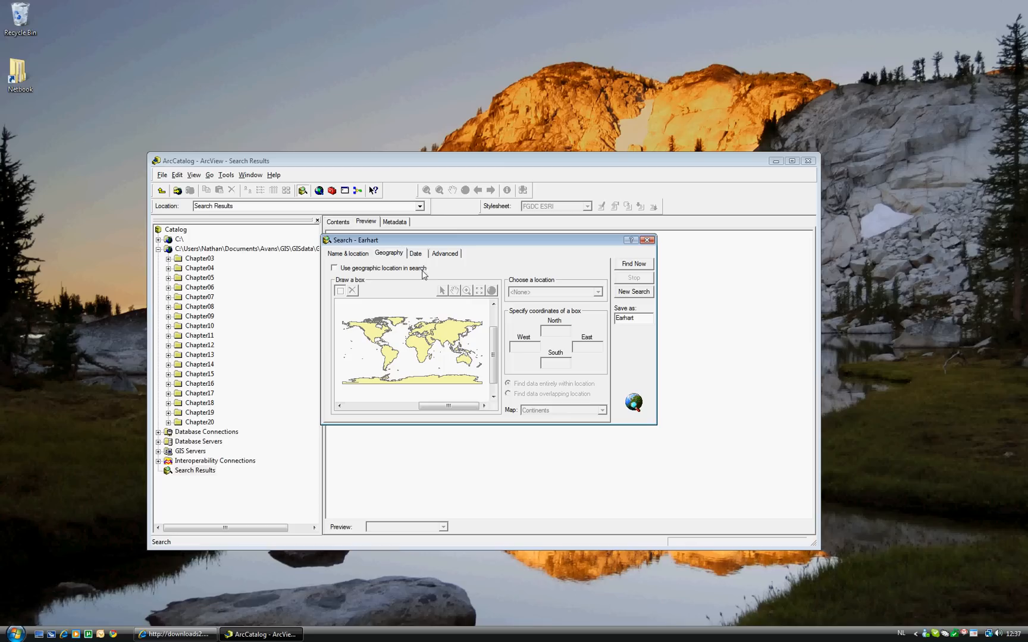
{"action": "left_click", "coordinate": [334, 267]}
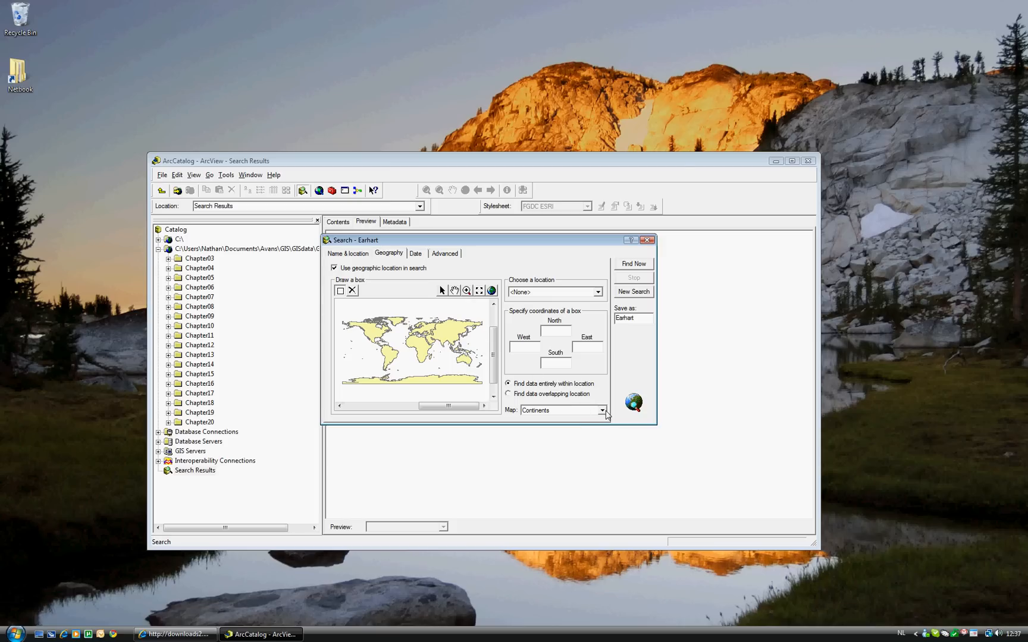
{"action": "left_click", "coordinate": [601, 411]}
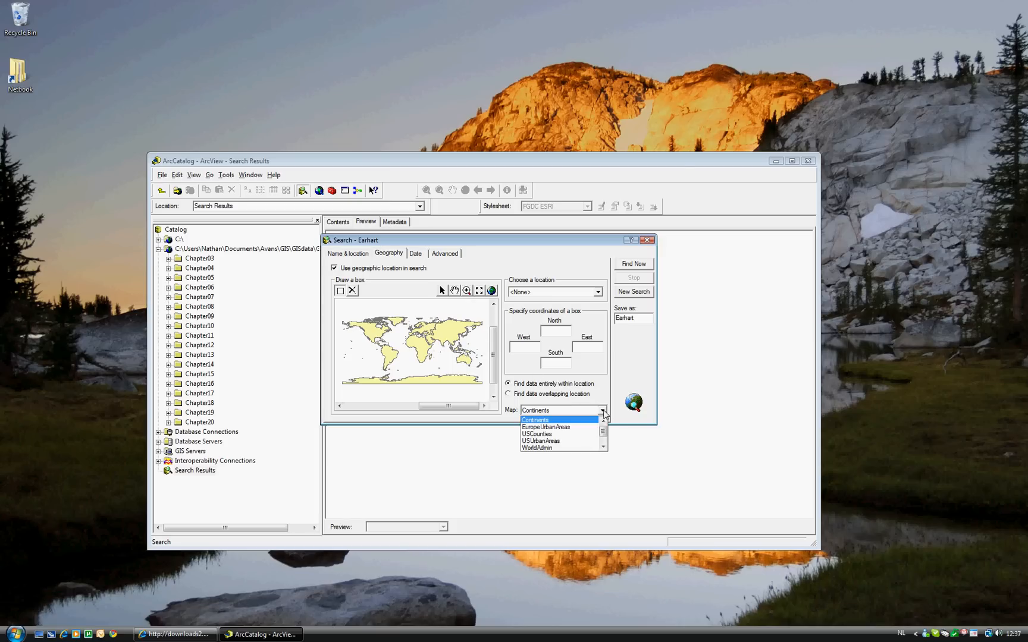
{"action": "left_click", "coordinate": [597, 291]}
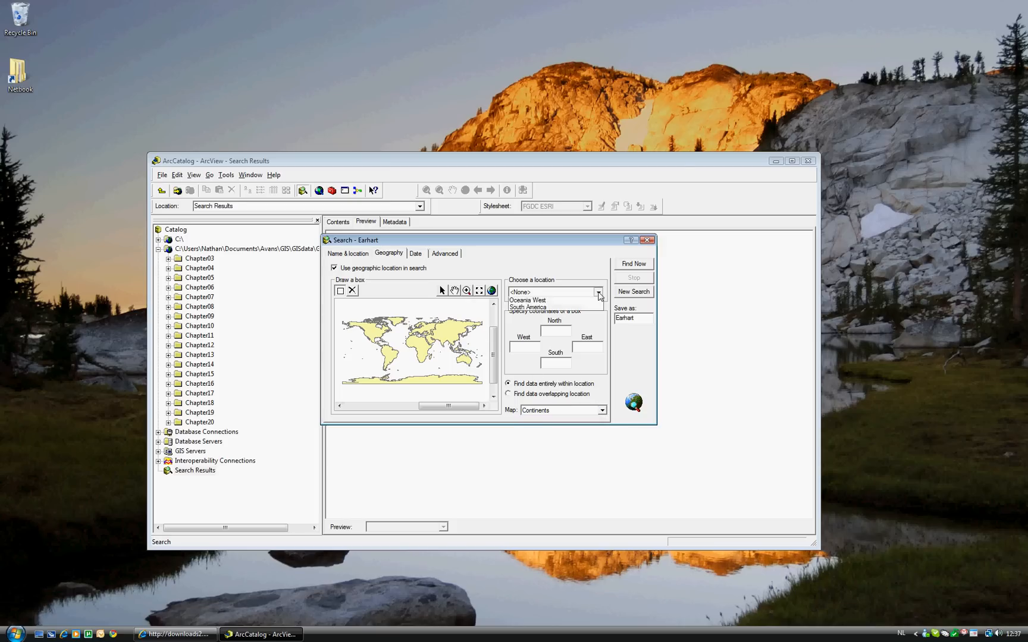
{"action": "left_click", "coordinate": [597, 291]}
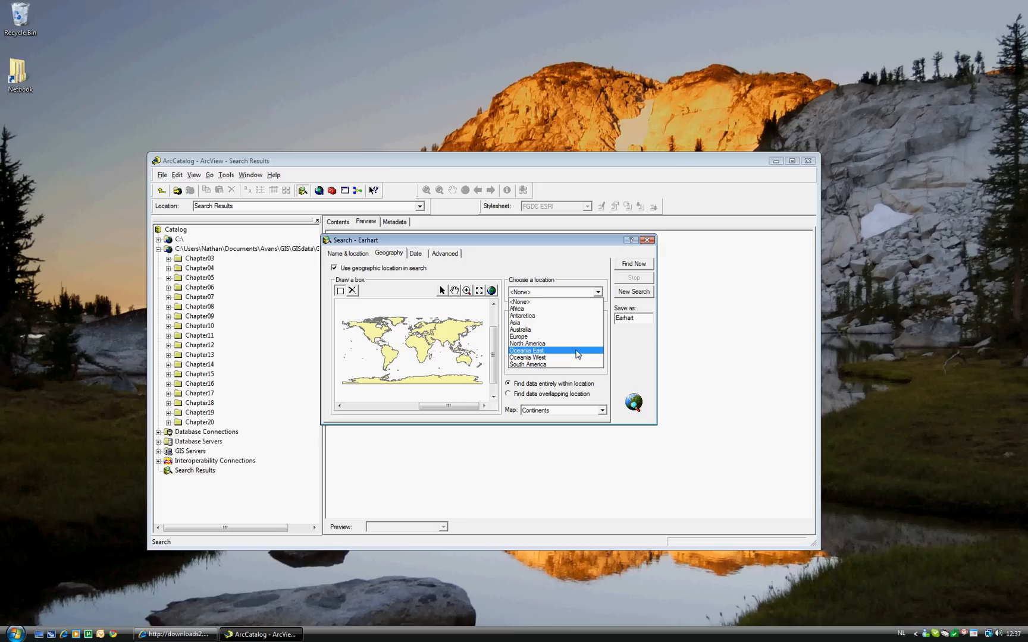
{"action": "left_click", "coordinate": [526, 351]}
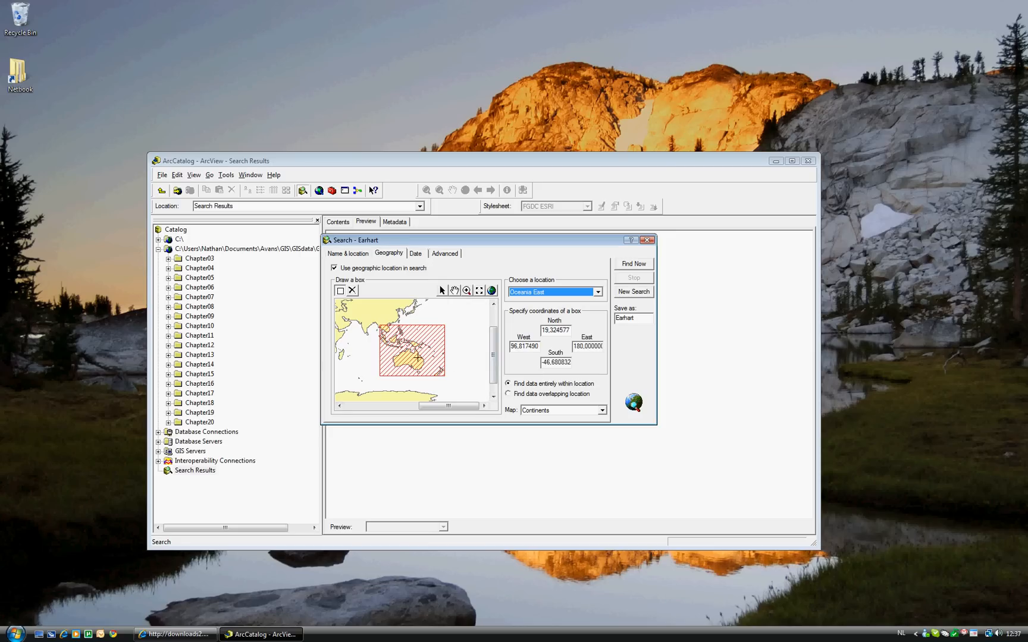
{"action": "mouse_move", "coordinate": [553, 311]}
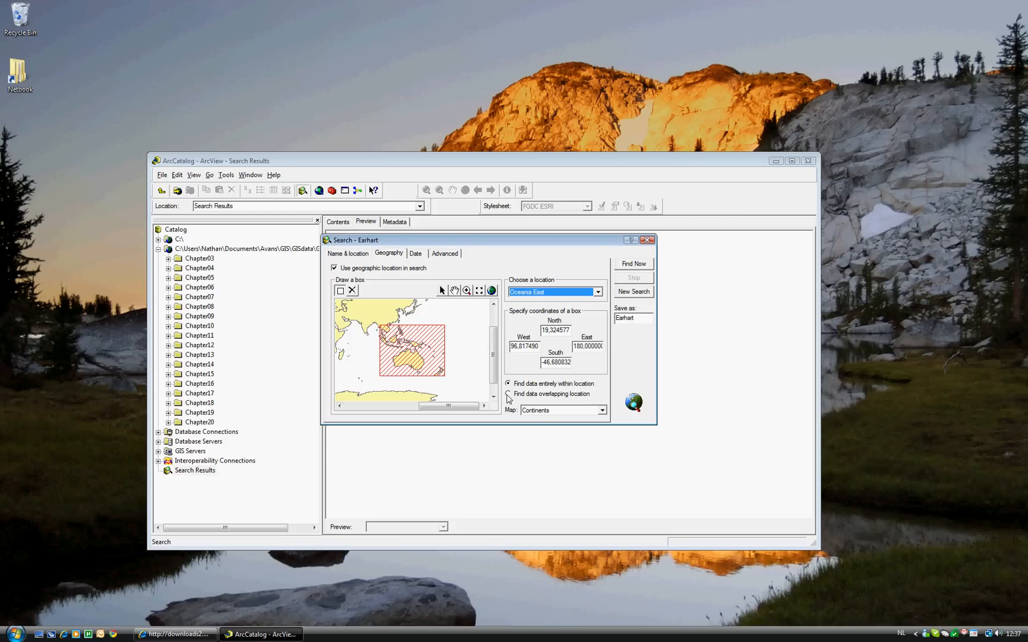
{"action": "left_click", "coordinate": [508, 394]}
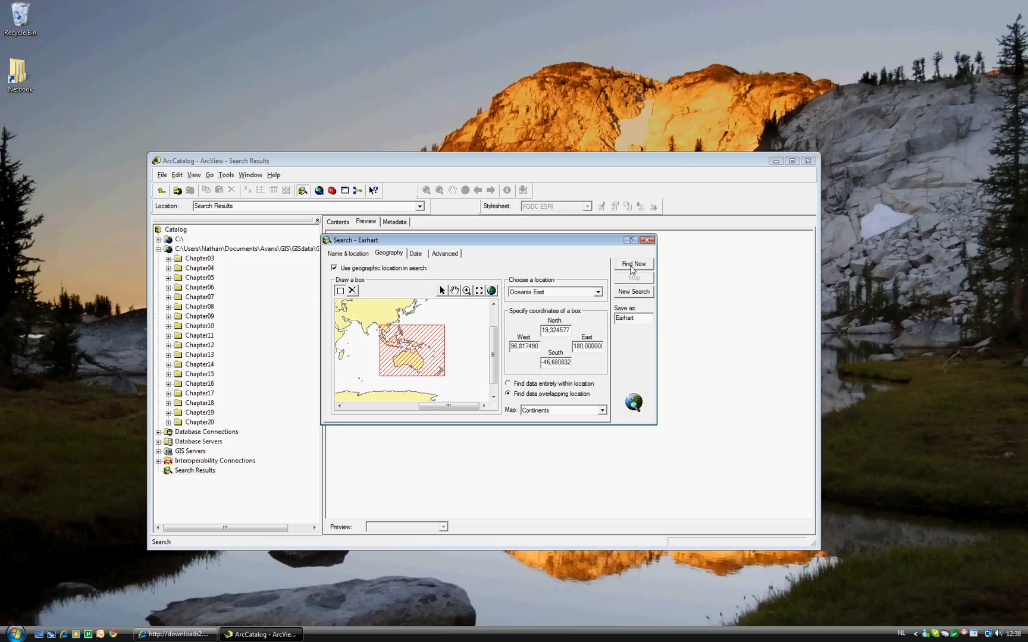
- Run the Earhart search and expand its nine results under Search Results
{"action": "left_click", "coordinate": [632, 264]}
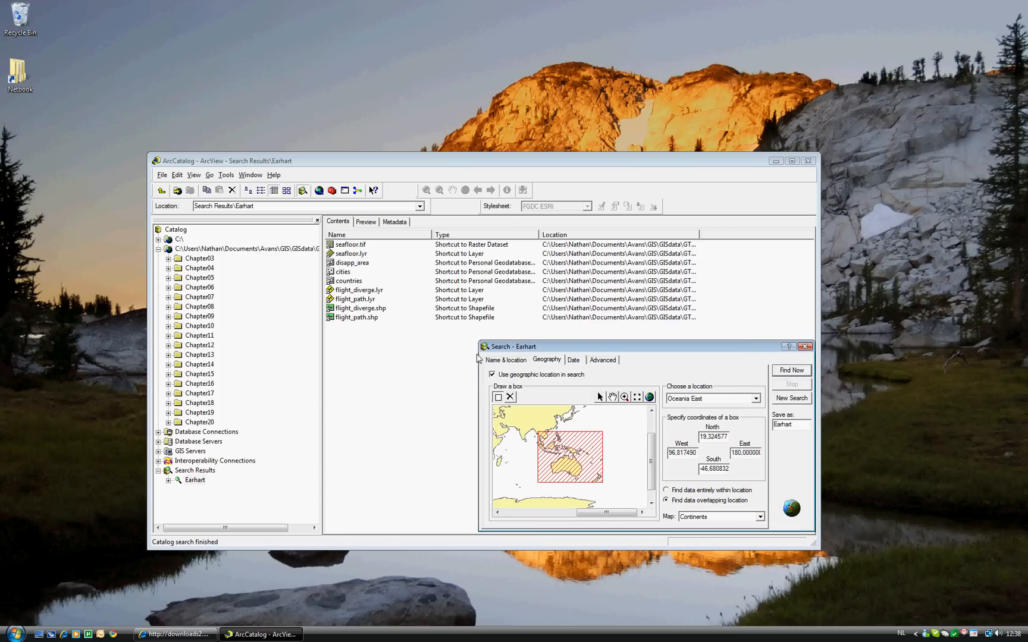
{"action": "mouse_move", "coordinate": [356, 261]}
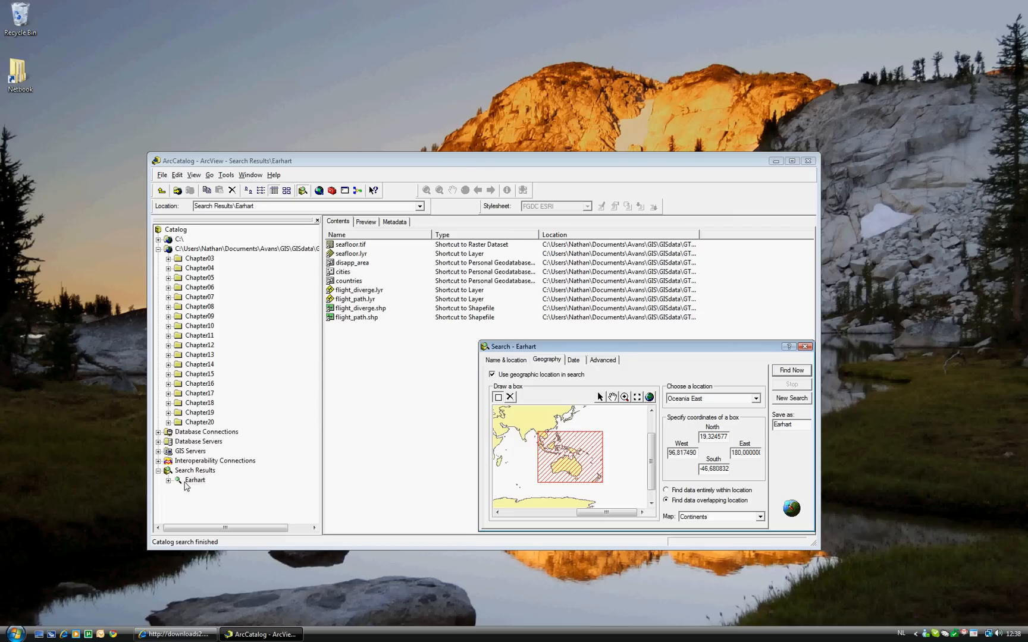
{"action": "left_click", "coordinate": [169, 480]}
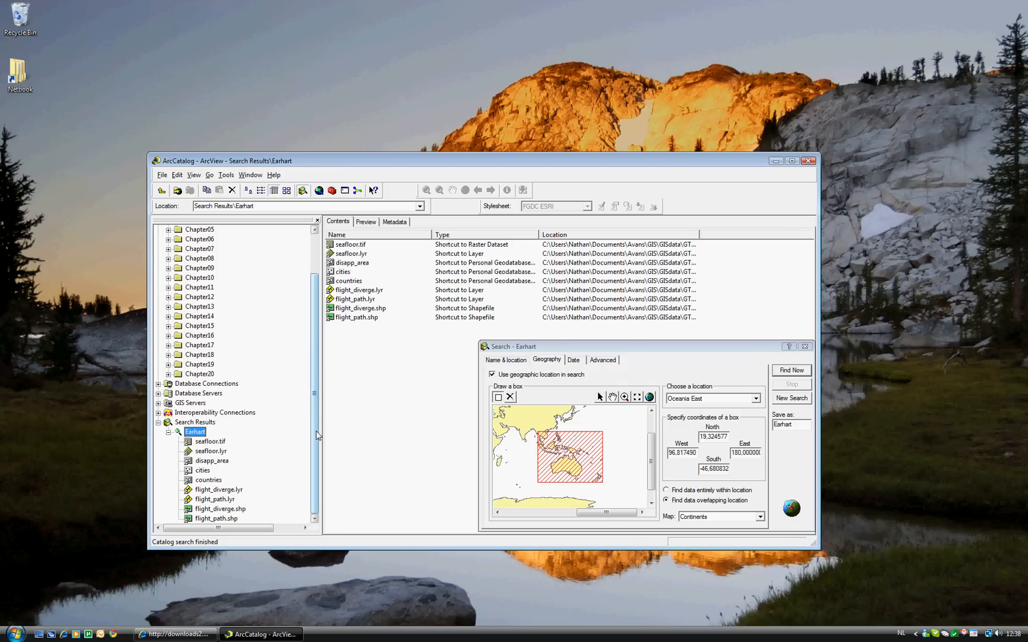
{"action": "mouse_move", "coordinate": [412, 451]}
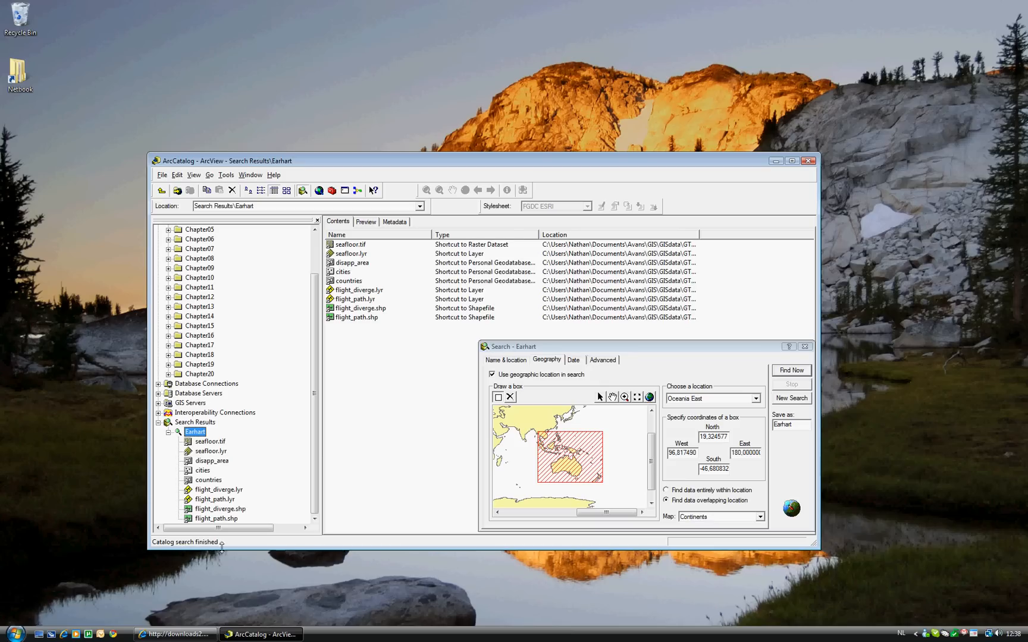
{"action": "mouse_move", "coordinate": [283, 558]}
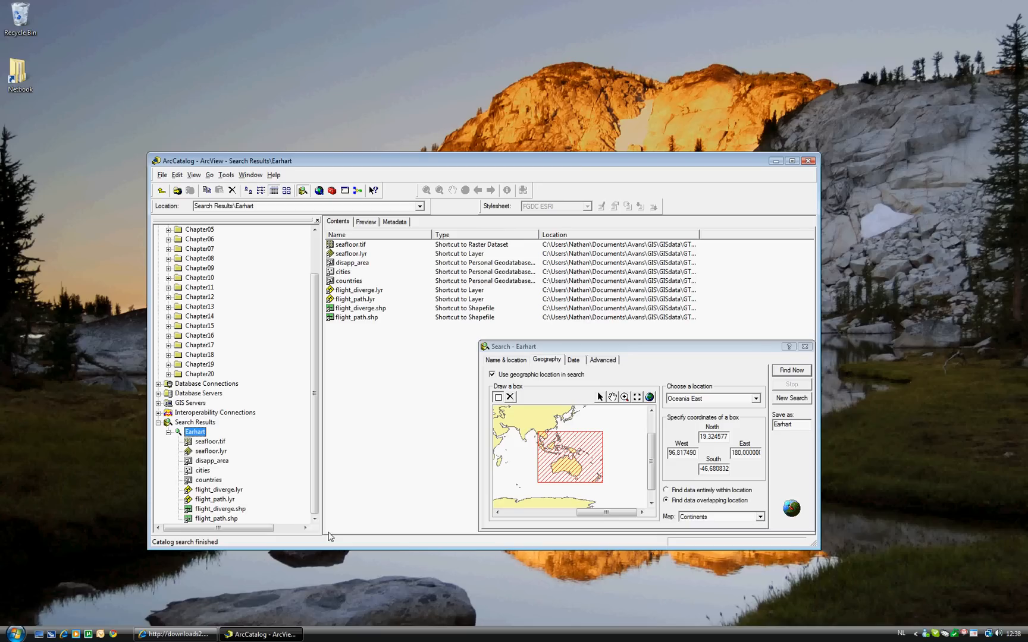
{"action": "mouse_move", "coordinate": [210, 440]}
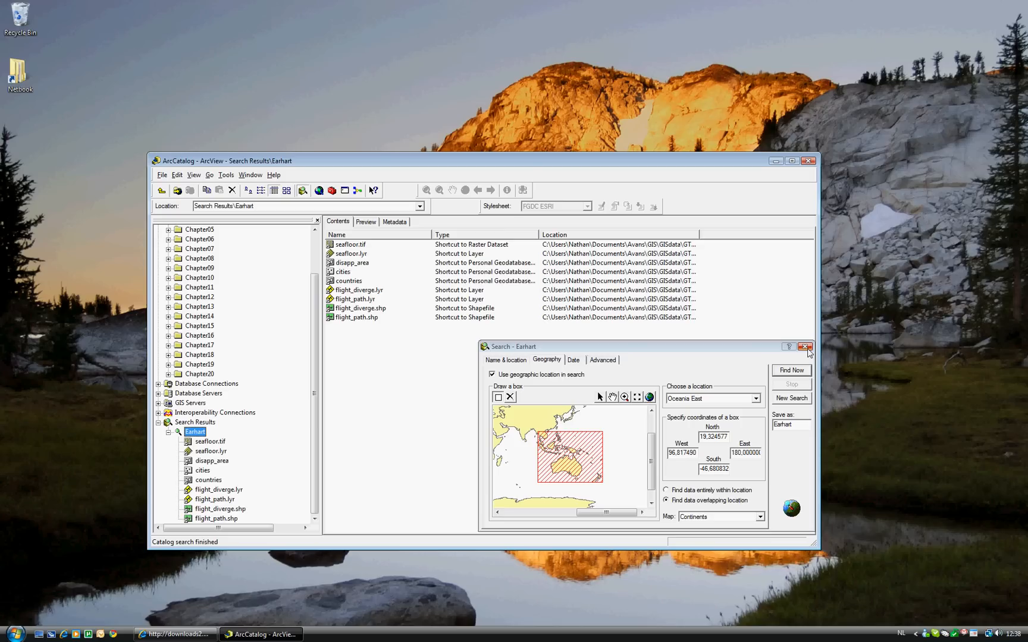
- Close the search dialog and select the seafloor.tif result
{"action": "left_click", "coordinate": [806, 346]}
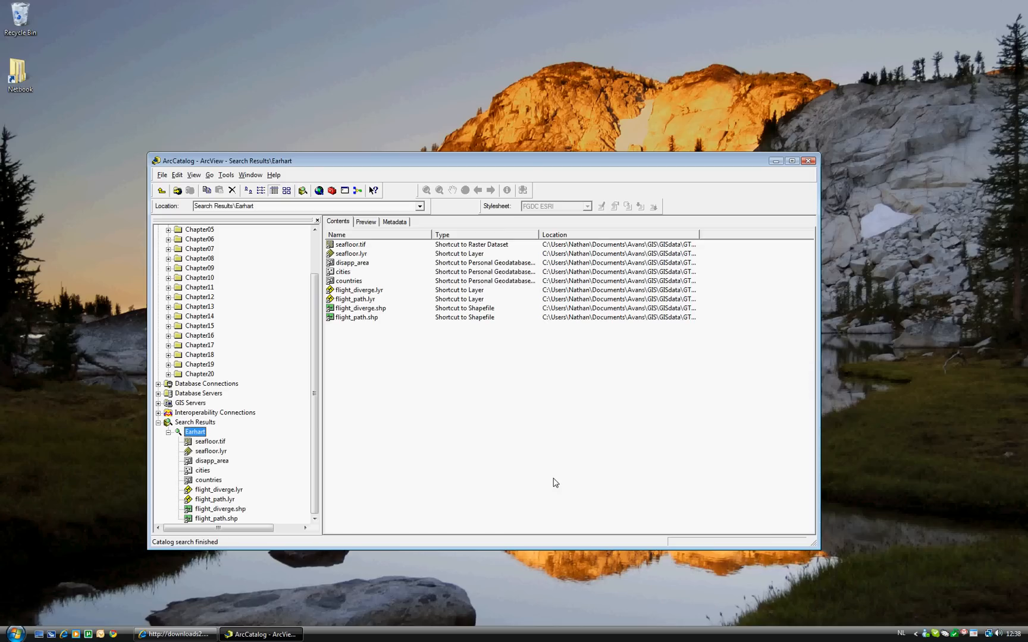
{"action": "mouse_move", "coordinate": [246, 455]}
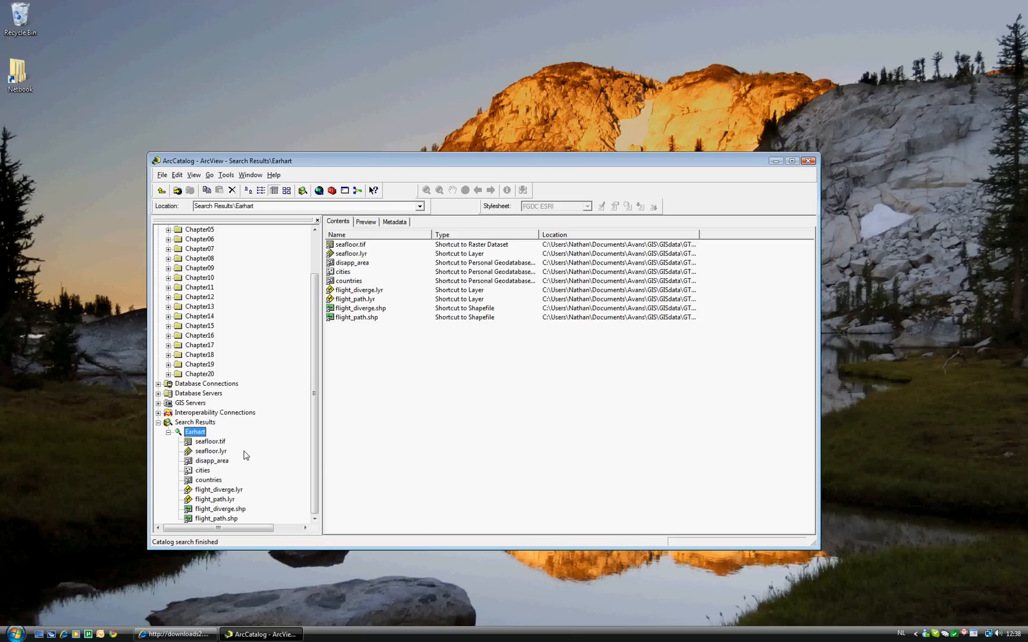
{"action": "left_click", "coordinate": [210, 441]}
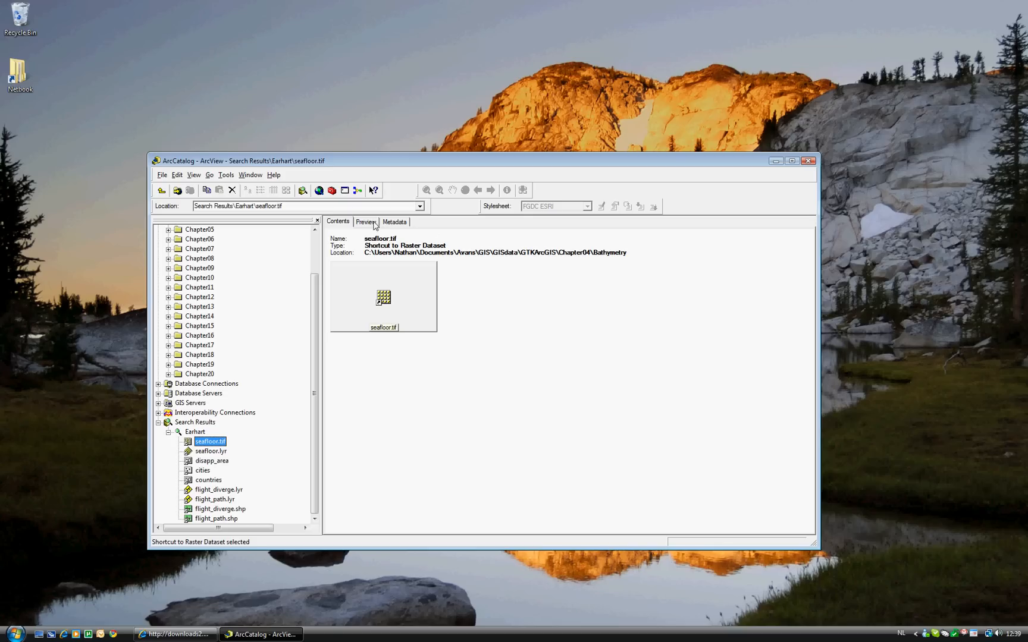
- Preview seafloor.tif as a grayscale bathymetry image of the Oceania seafloor
{"action": "left_click", "coordinate": [365, 221]}
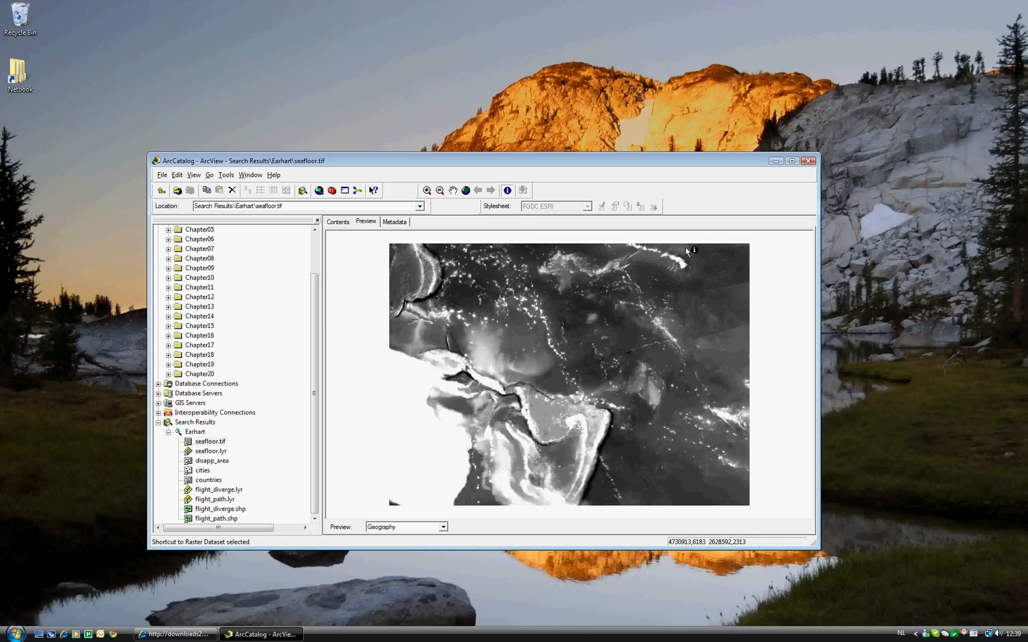
{"action": "mouse_move", "coordinate": [582, 355]}
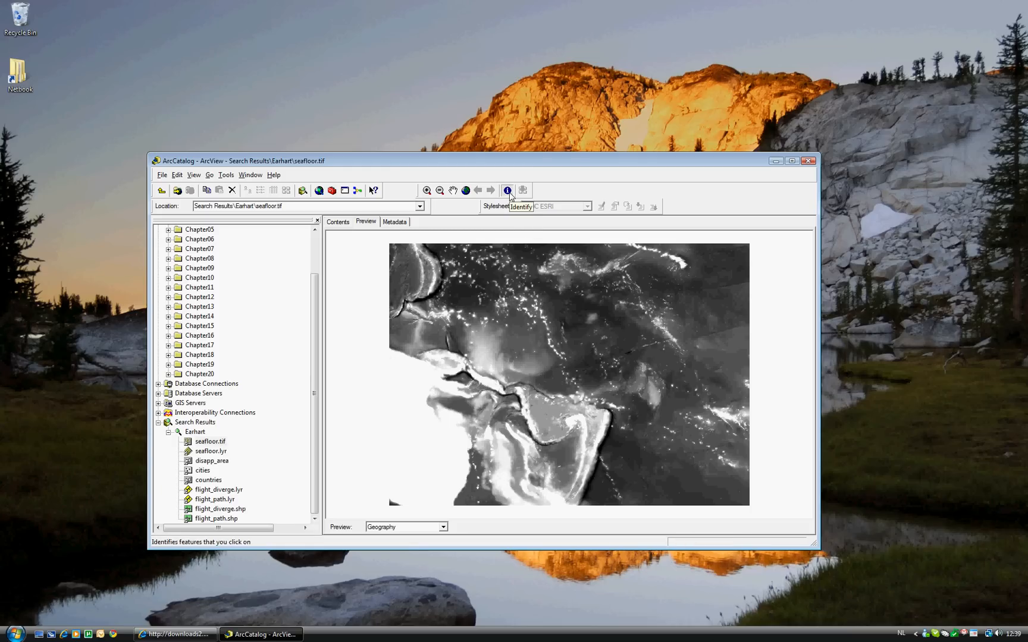
{"action": "mouse_move", "coordinate": [627, 407]}
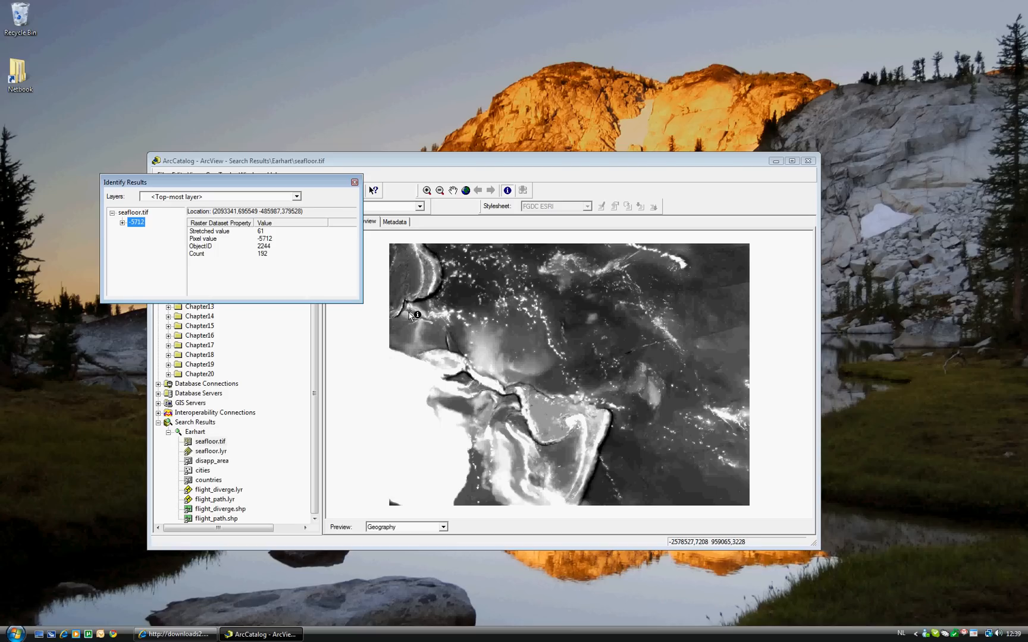
{"action": "mouse_move", "coordinate": [453, 465]}
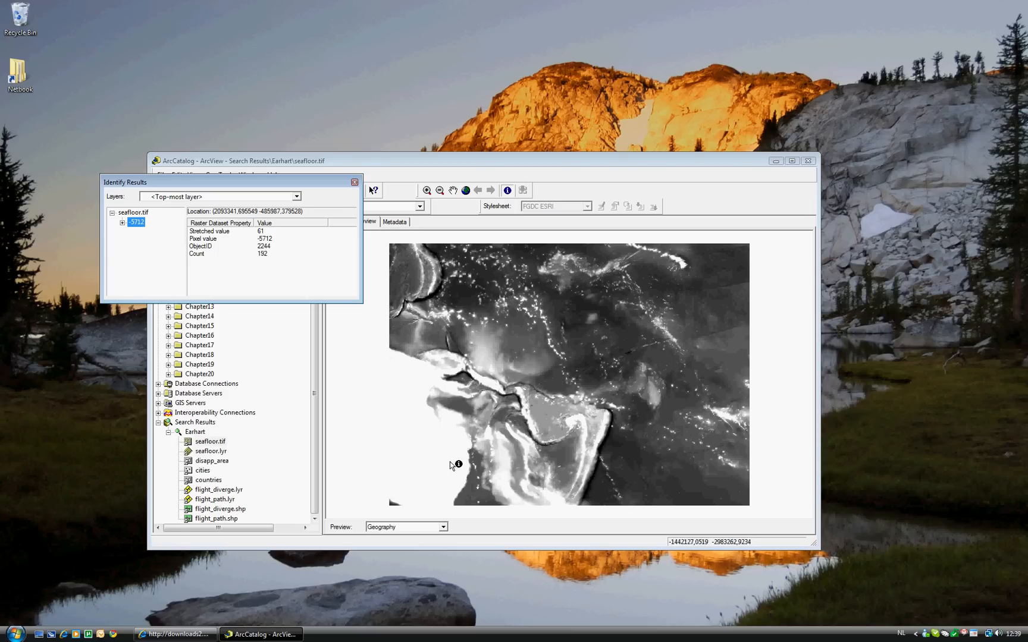
{"action": "left_click", "coordinate": [457, 465]}
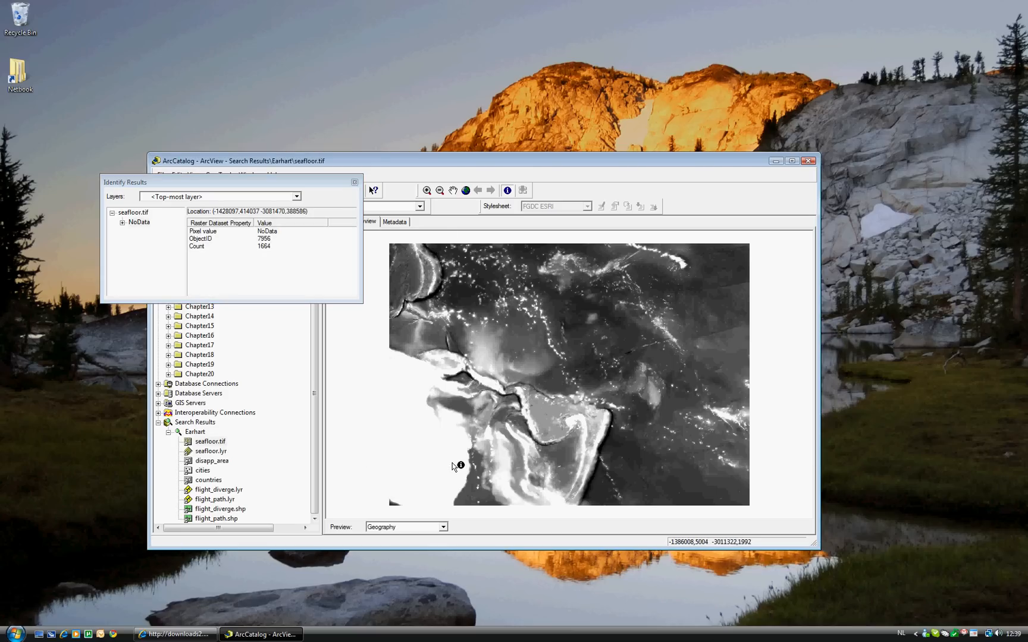
{"action": "mouse_move", "coordinate": [148, 234]}
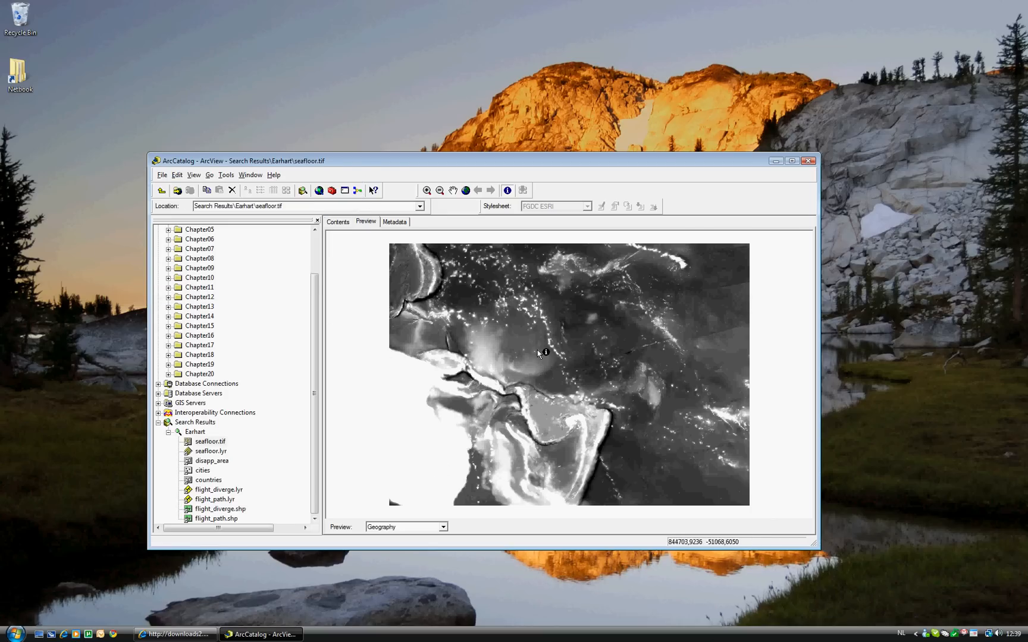
{"action": "mouse_move", "coordinate": [551, 382]}
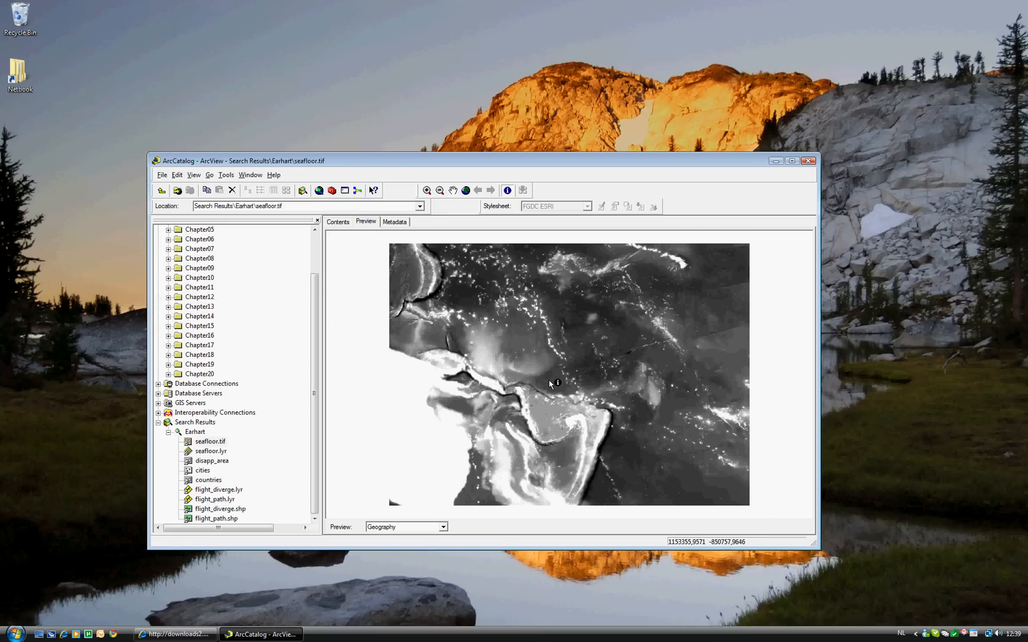
{"action": "left_click", "coordinate": [549, 383]}
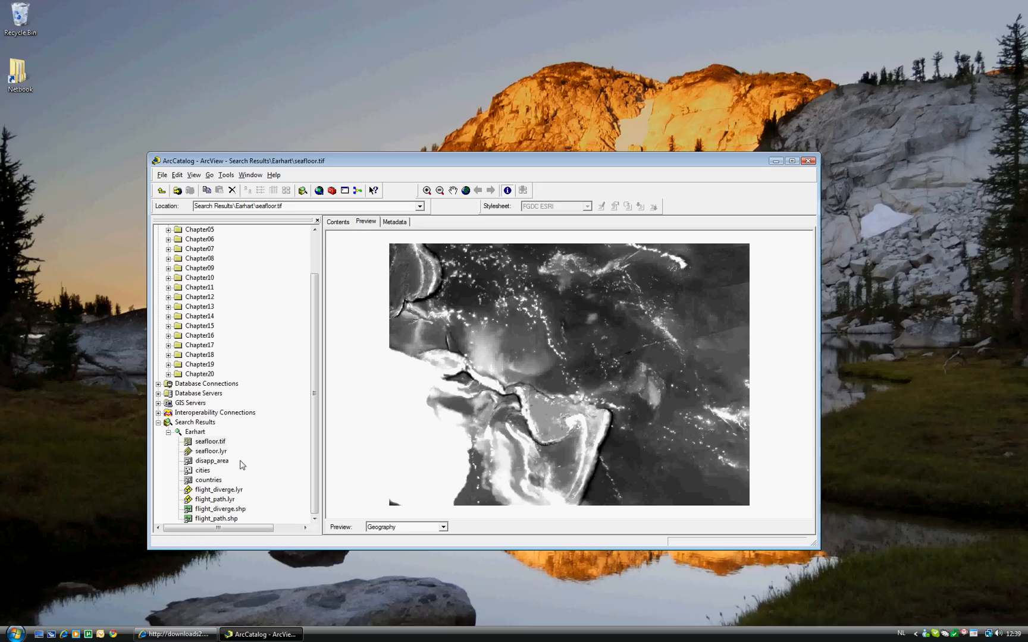
{"action": "mouse_move", "coordinate": [215, 457]}
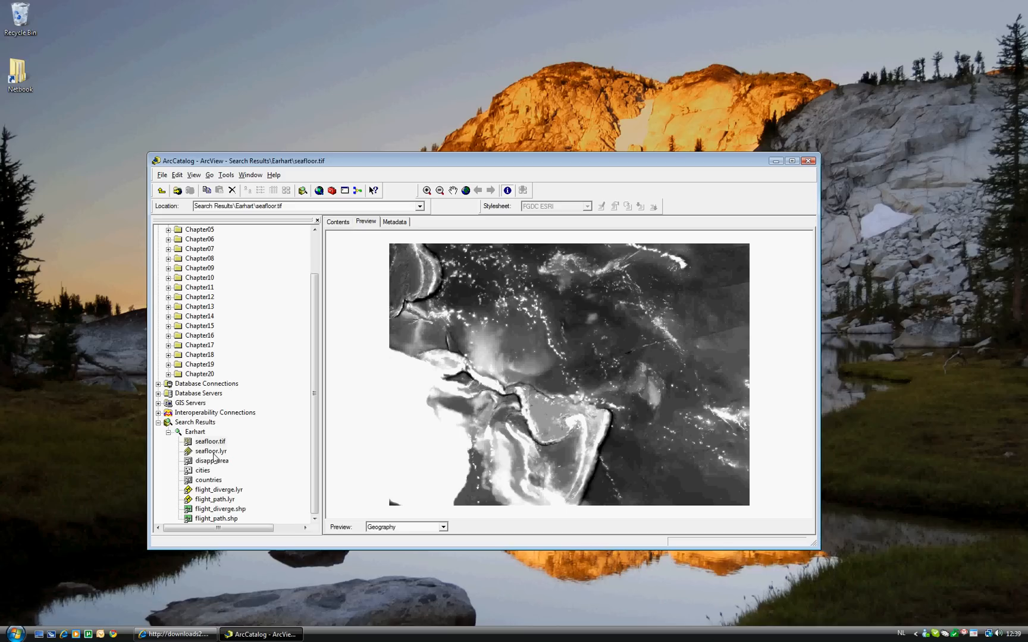
{"action": "left_click", "coordinate": [210, 451]}
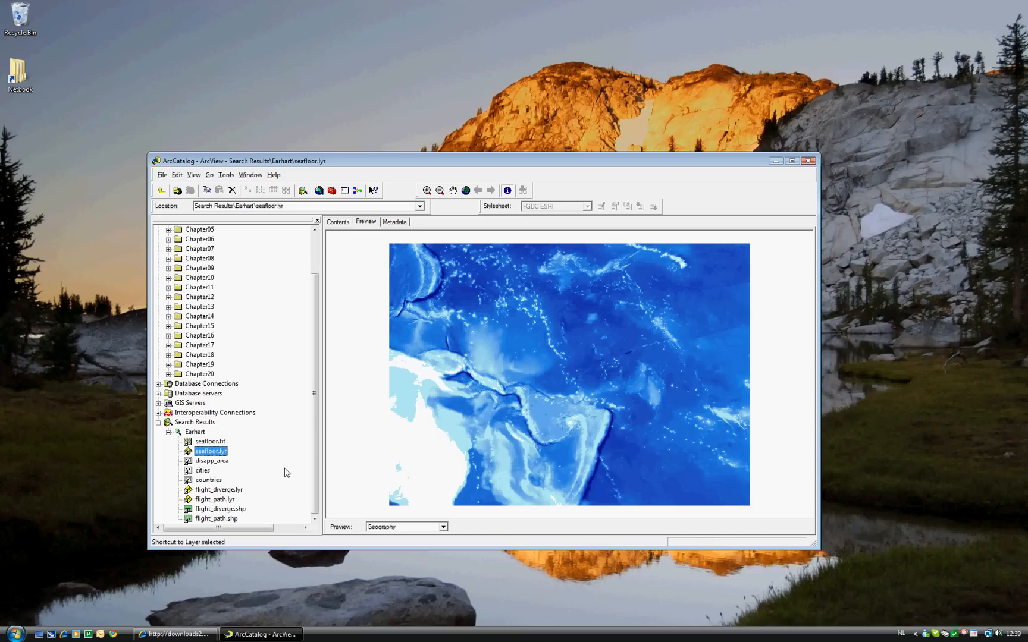
{"action": "mouse_move", "coordinate": [639, 464]}
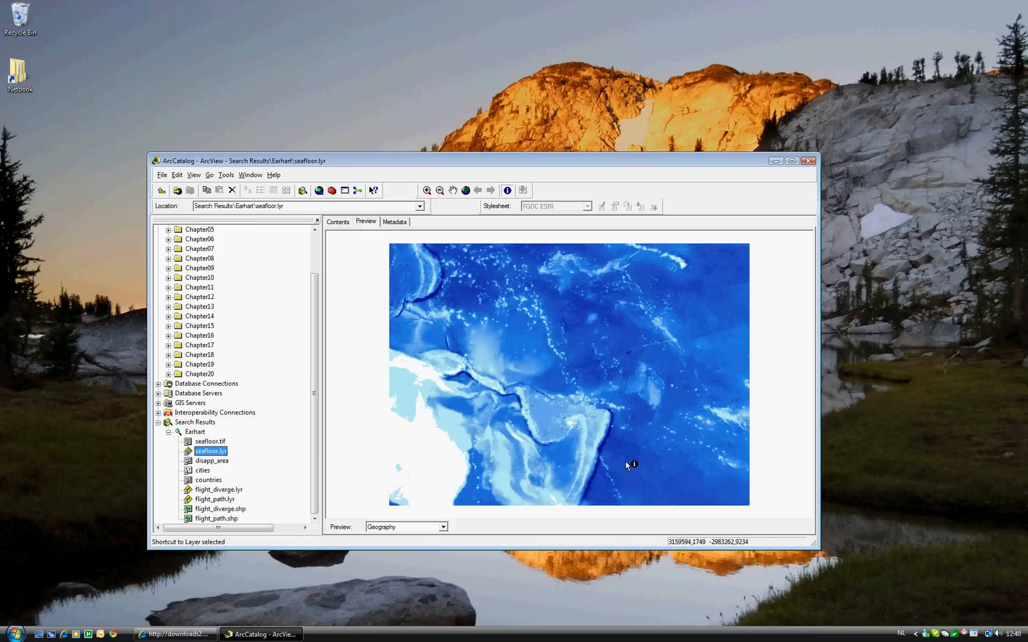
{"action": "mouse_move", "coordinate": [608, 452]}
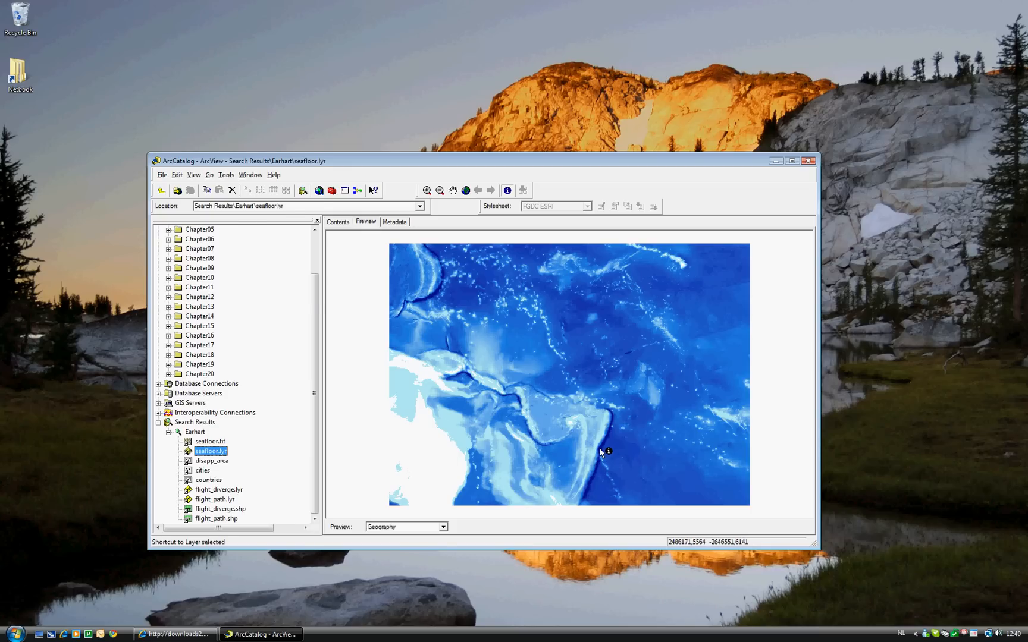
{"action": "left_click", "coordinate": [599, 452]}
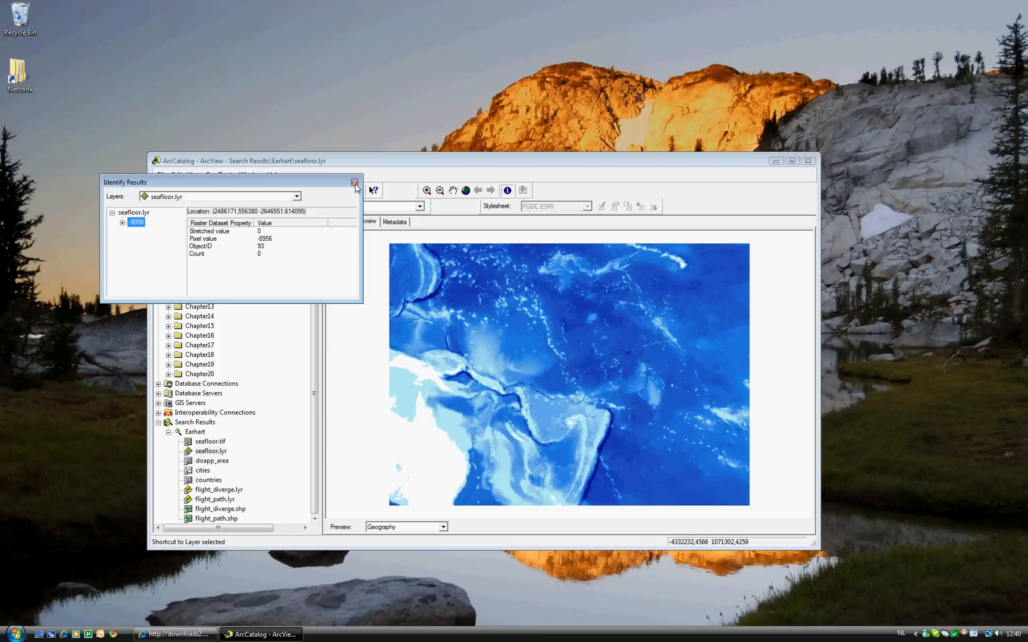
{"action": "left_click", "coordinate": [355, 182]}
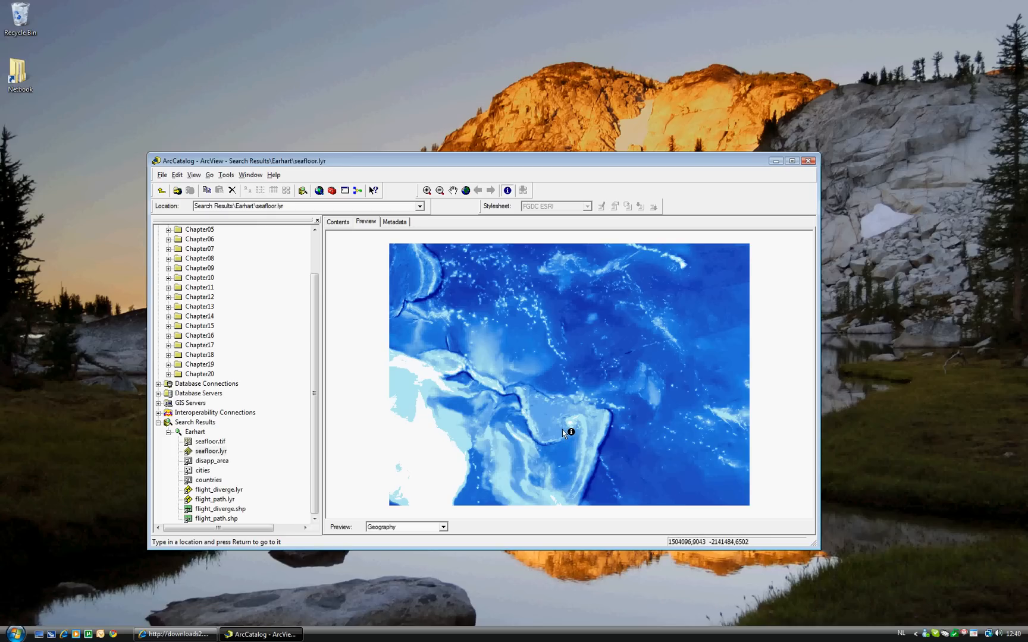
{"action": "mouse_move", "coordinate": [568, 389]}
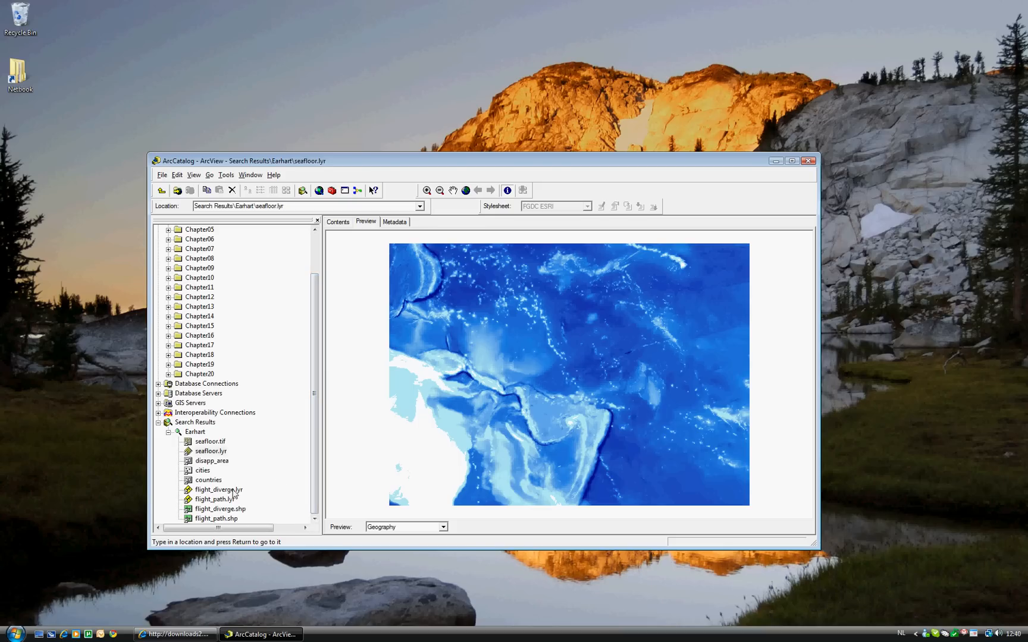
{"action": "mouse_move", "coordinate": [209, 498]}
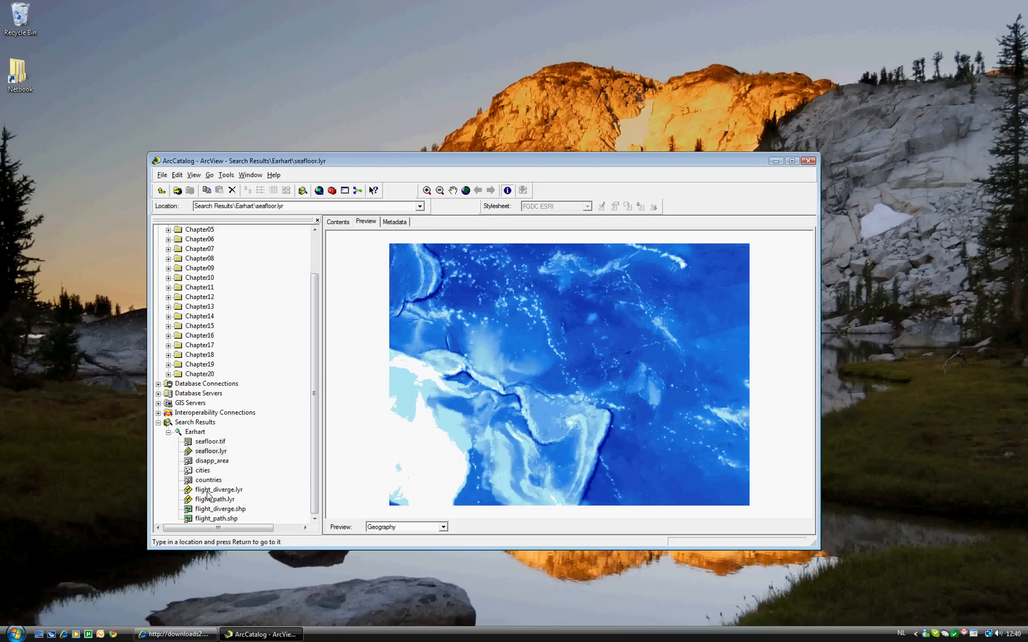
{"action": "left_click", "coordinate": [217, 490]}
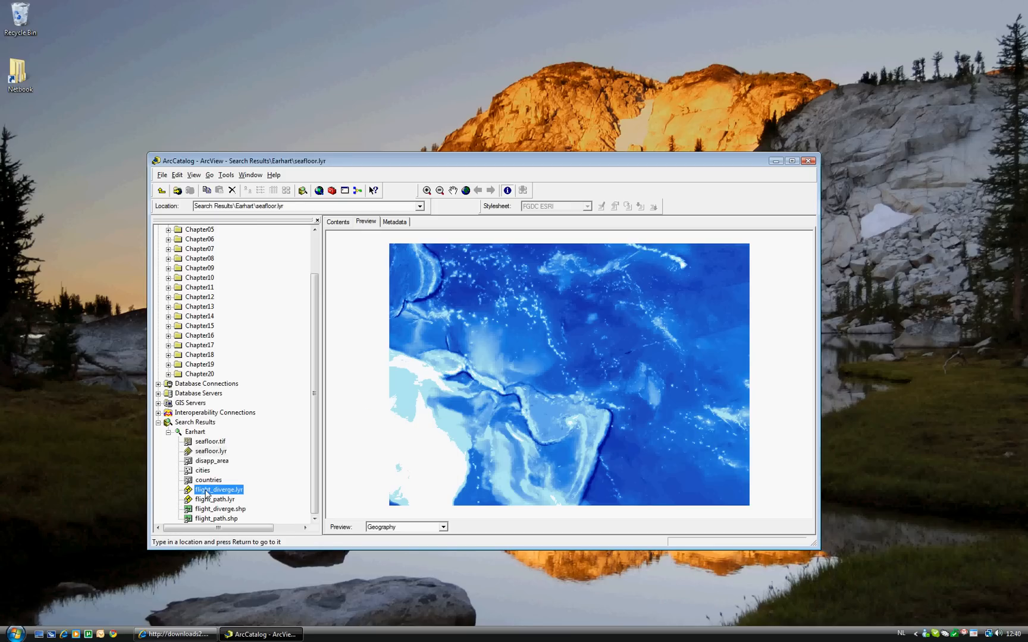
- Preview flight_diverge.lyr showing two dotted red-and-orange lines diverging from one point
{"action": "left_click", "coordinate": [218, 490]}
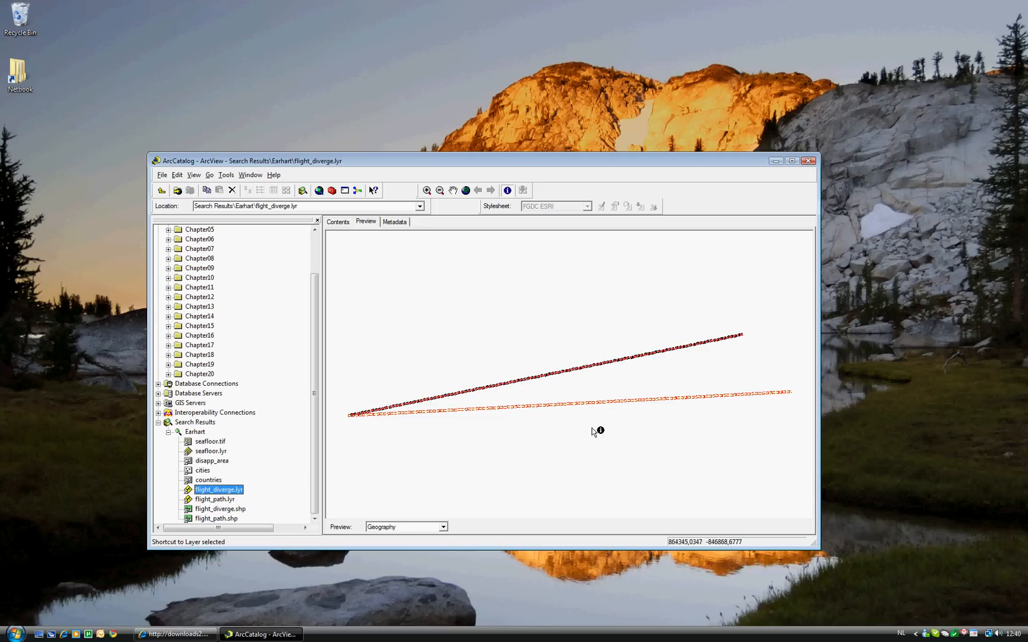
{"action": "mouse_move", "coordinate": [790, 400]}
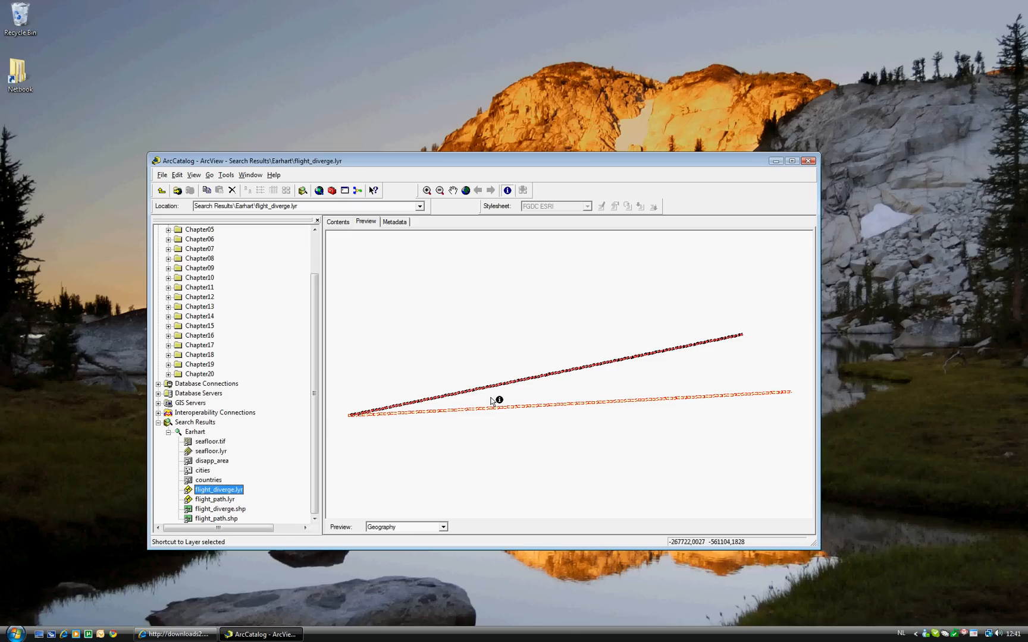
{"action": "mouse_move", "coordinate": [494, 390]}
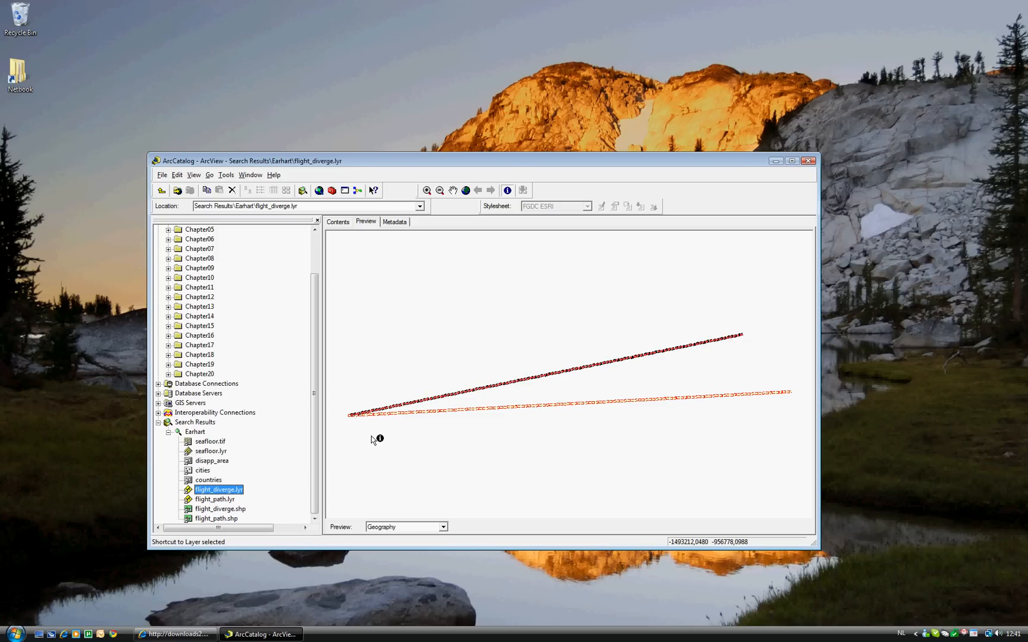
{"action": "mouse_move", "coordinate": [243, 515]}
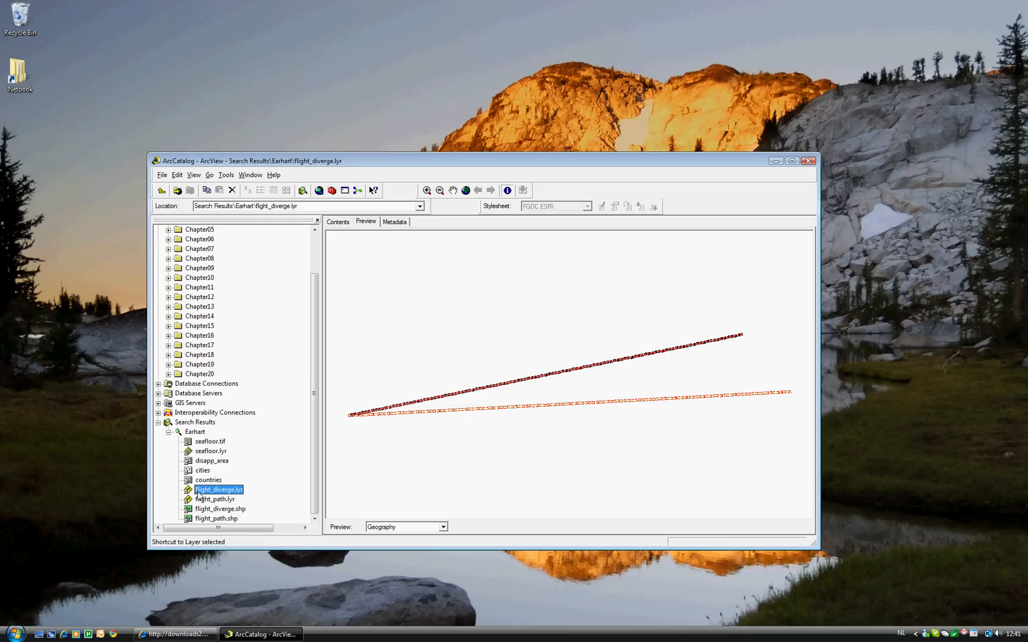
{"action": "mouse_move", "coordinate": [227, 514]}
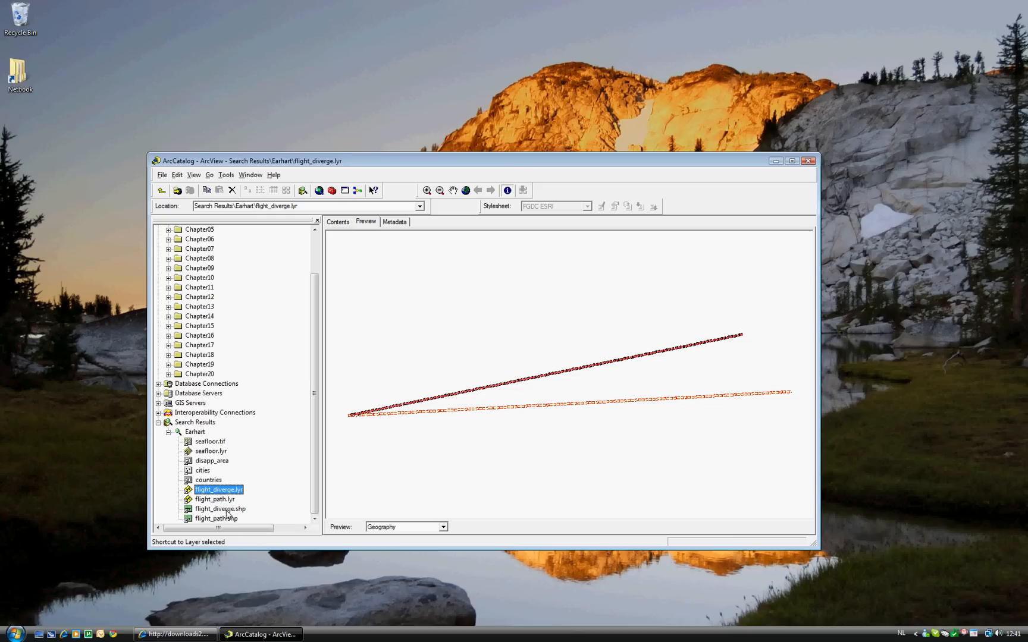
- Compare flight_diverge.shp's plain blue lines with the symbolized flight_diverge.lyr preview, ending on the shapefile
{"action": "left_click", "coordinate": [220, 509]}
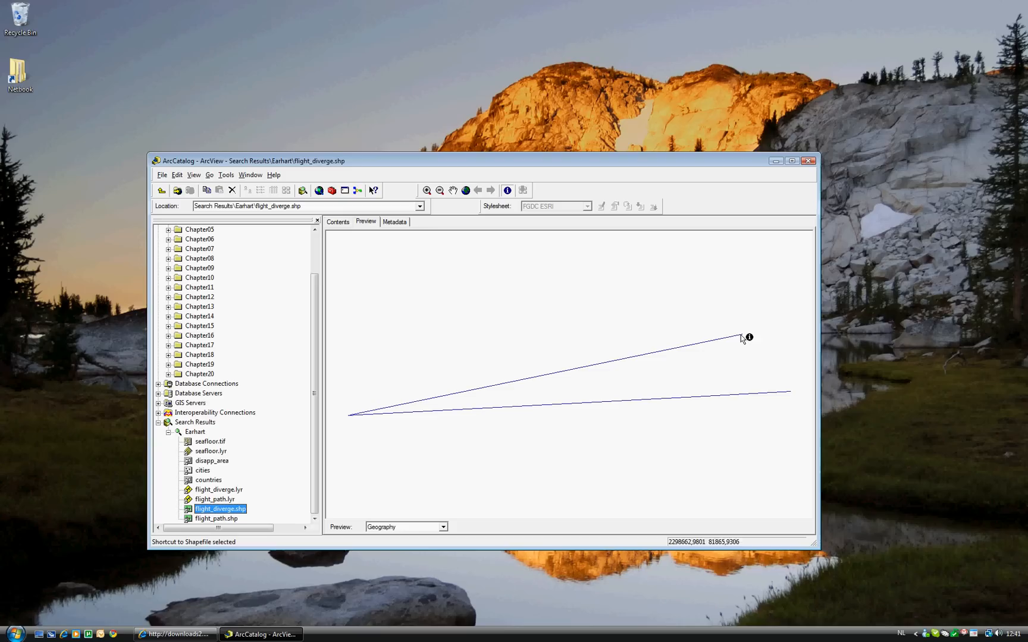
{"action": "mouse_move", "coordinate": [749, 352]}
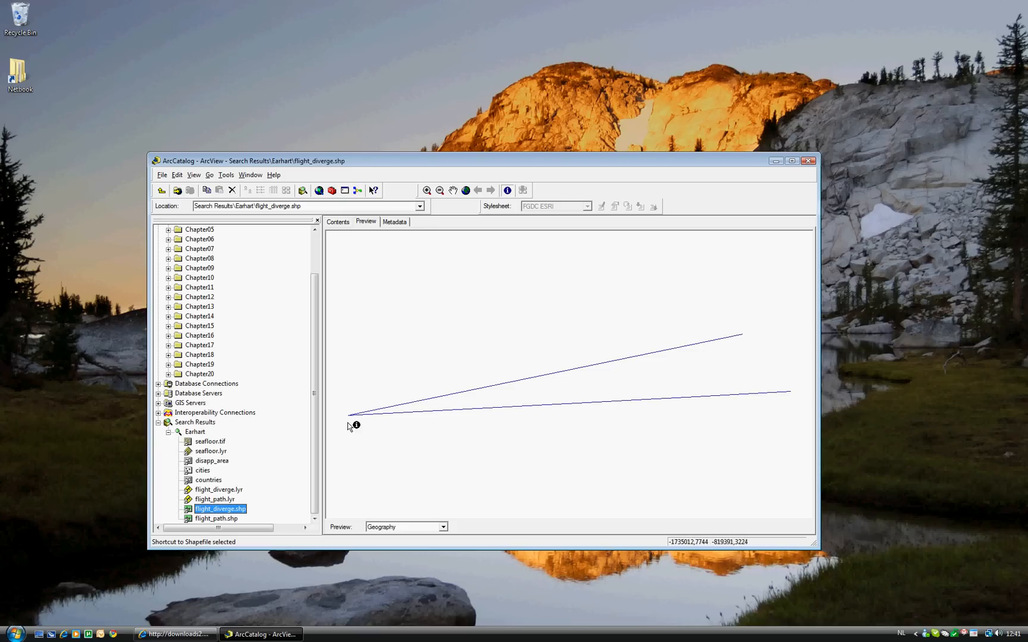
{"action": "mouse_move", "coordinate": [746, 337]}
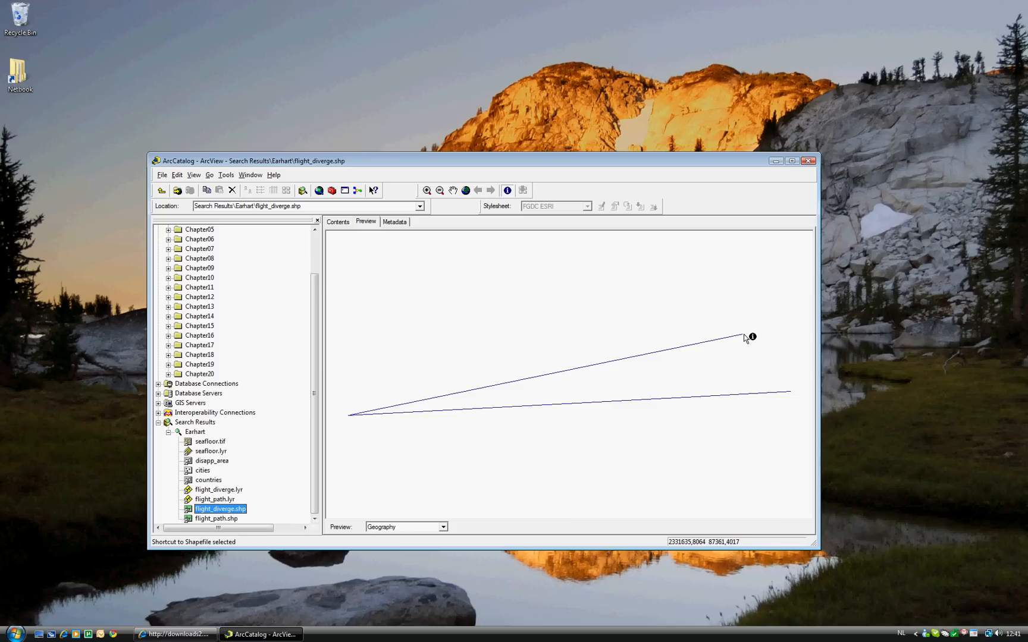
{"action": "mouse_move", "coordinate": [749, 337]}
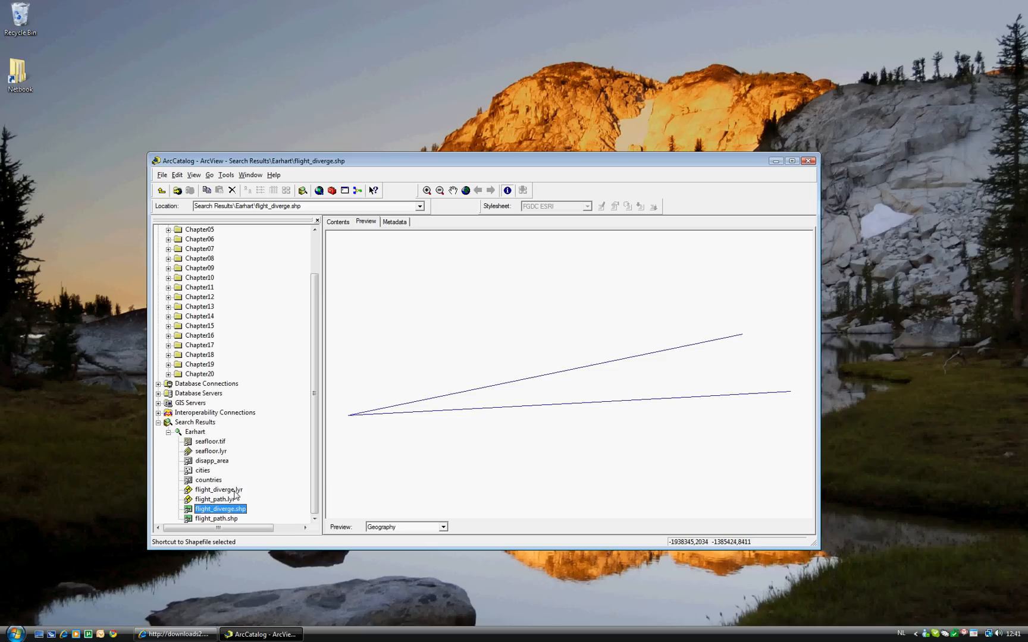
{"action": "left_click", "coordinate": [218, 490]}
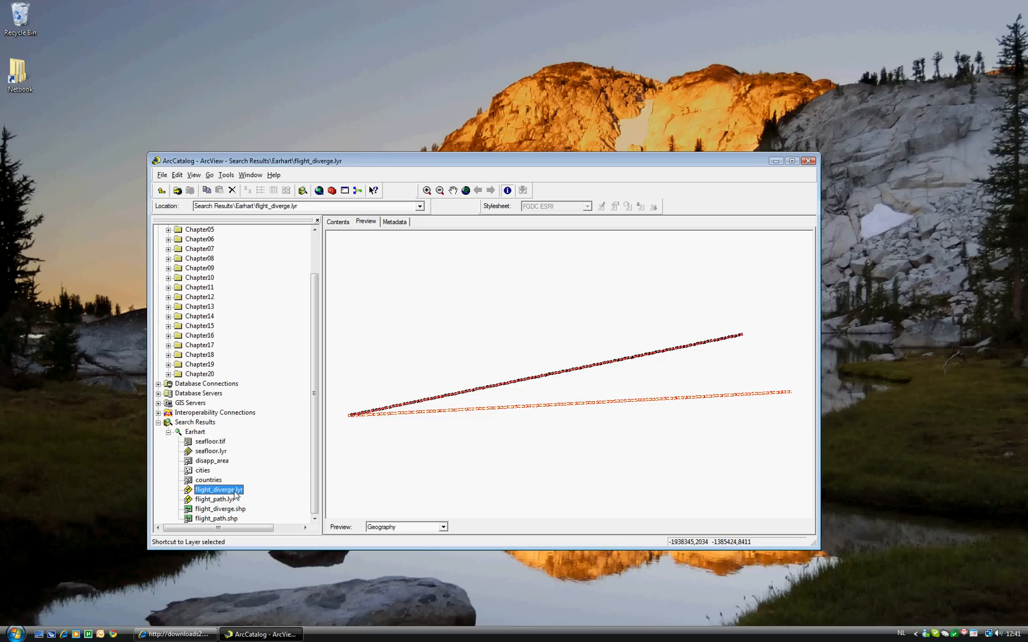
{"action": "left_click", "coordinate": [220, 509]}
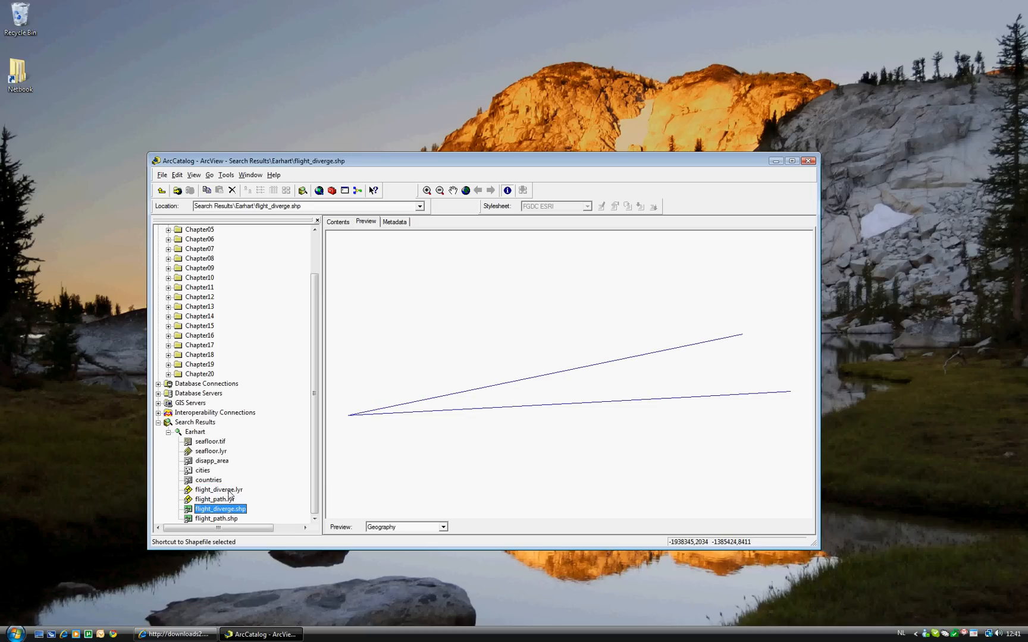
{"action": "left_click", "coordinate": [218, 490]}
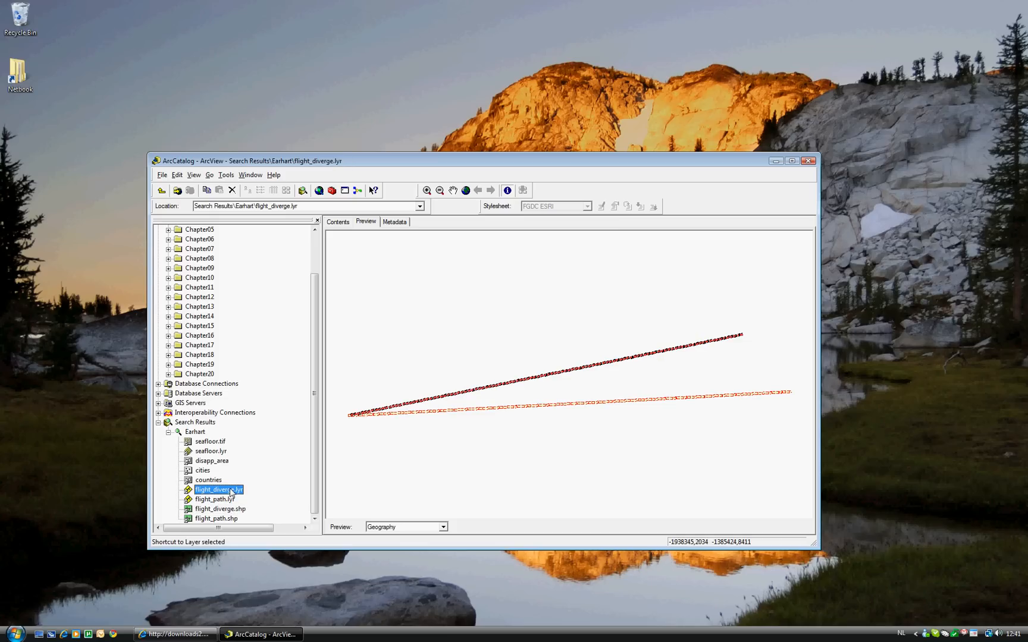
{"action": "left_click", "coordinate": [220, 509]}
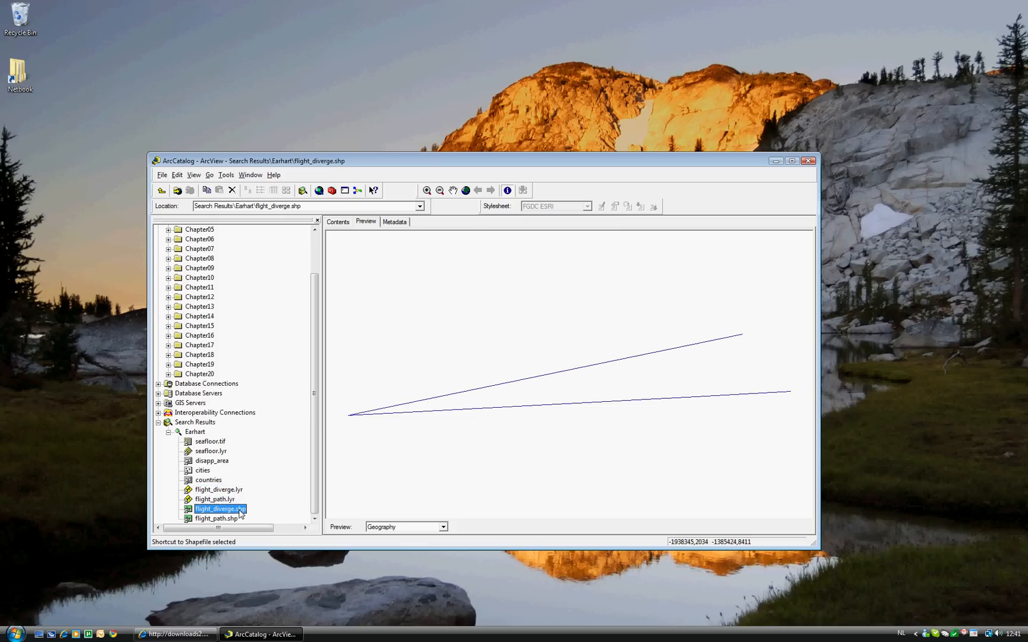
{"action": "left_click", "coordinate": [218, 490]}
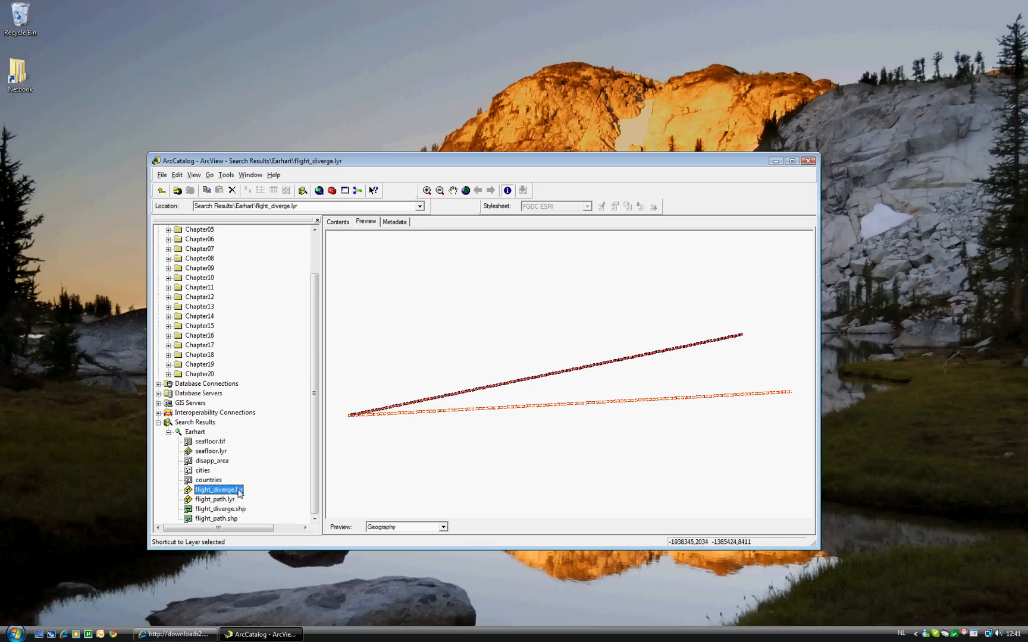
{"action": "left_click", "coordinate": [220, 509]}
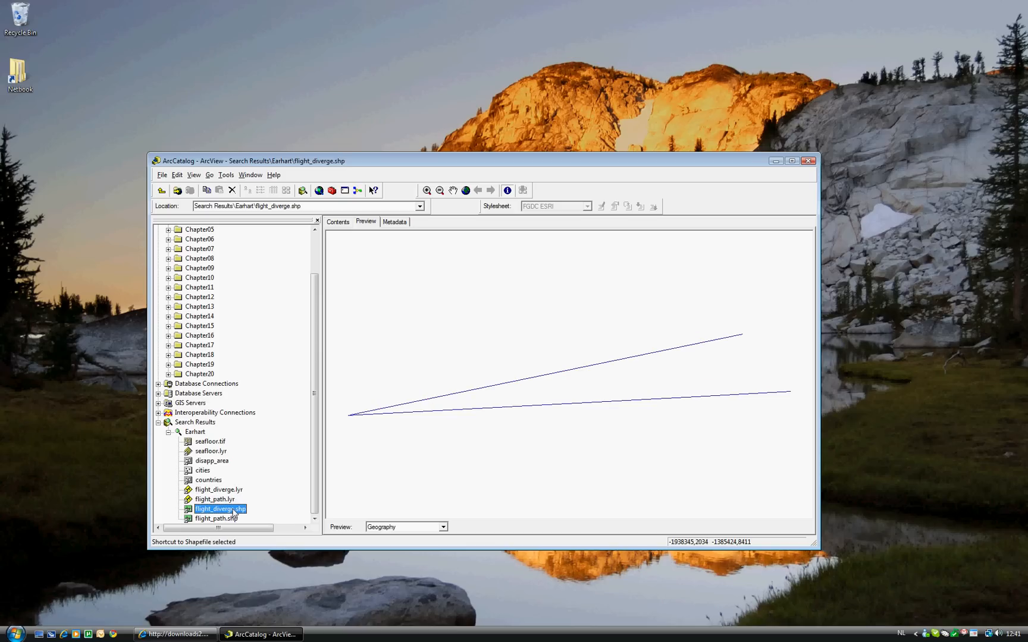
- Compare flight_path.lyr's thick red segments with flight_path.shp, ending on the layer
{"action": "left_click", "coordinate": [214, 498]}
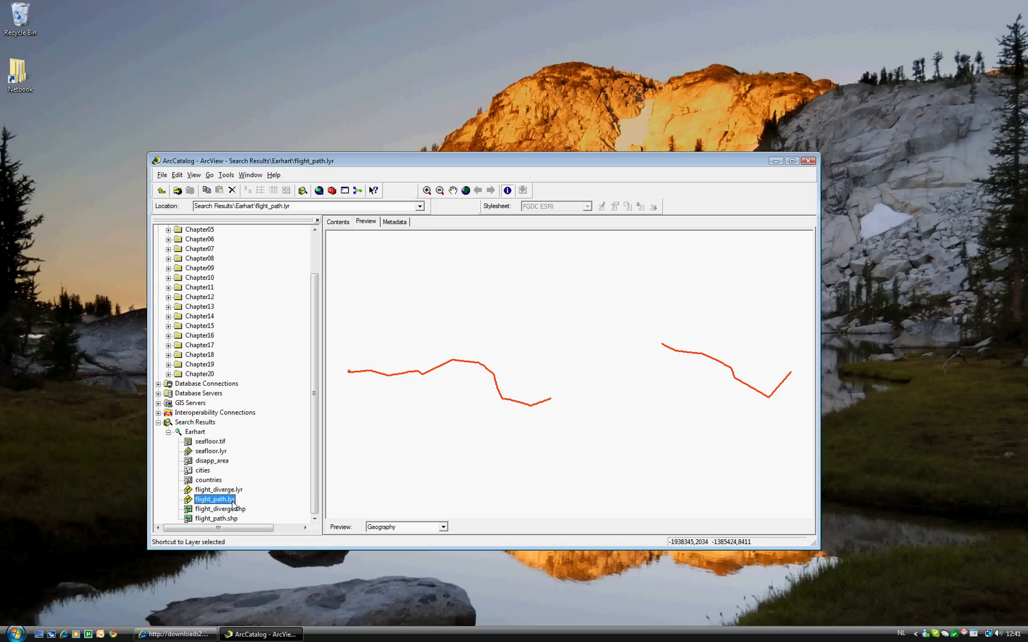
{"action": "left_click", "coordinate": [216, 518]}
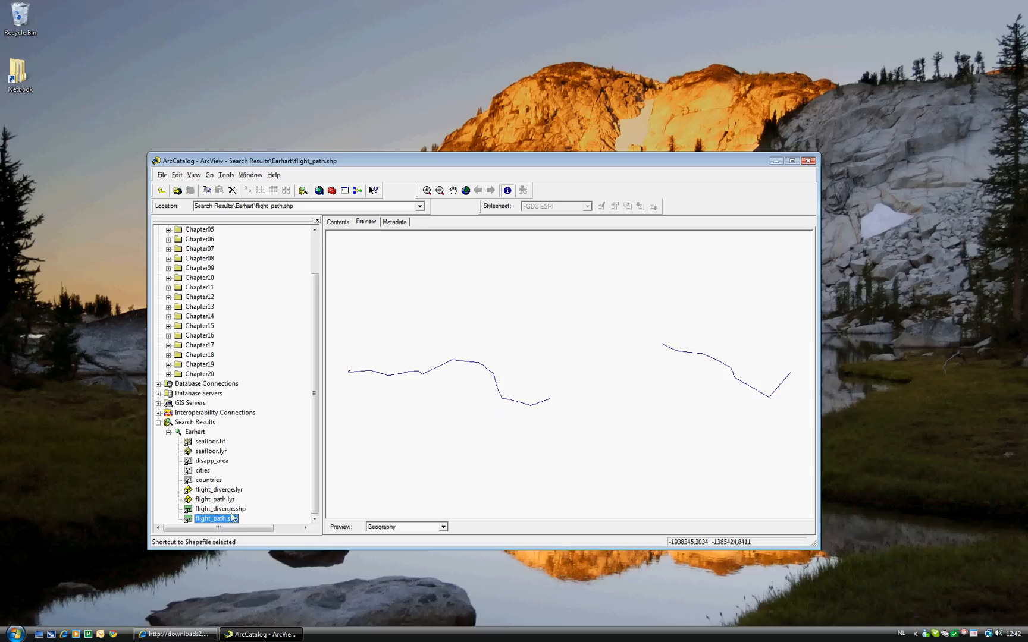
{"action": "left_click", "coordinate": [214, 499]}
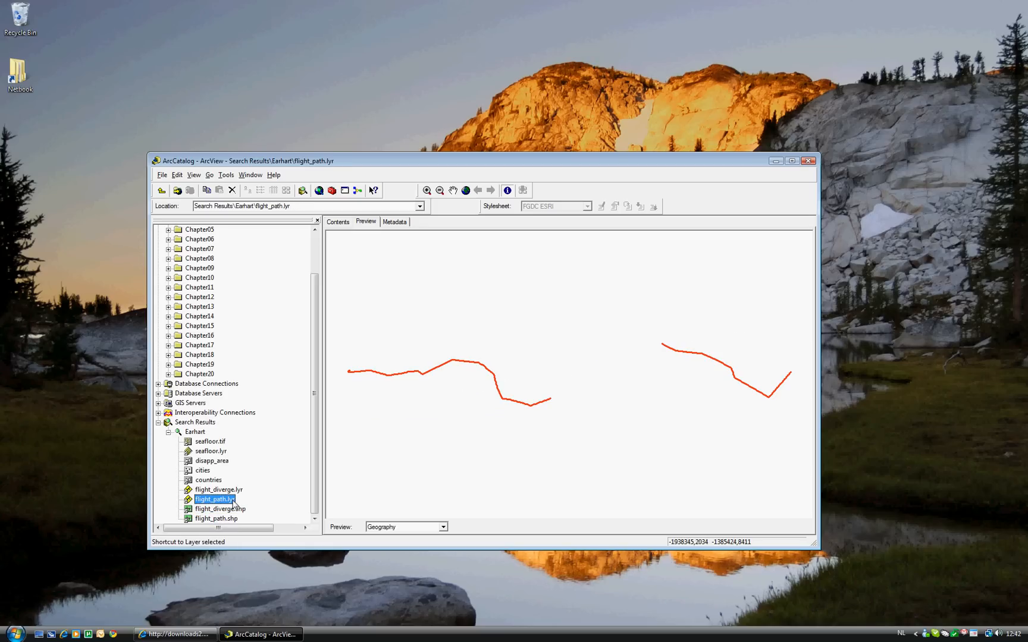